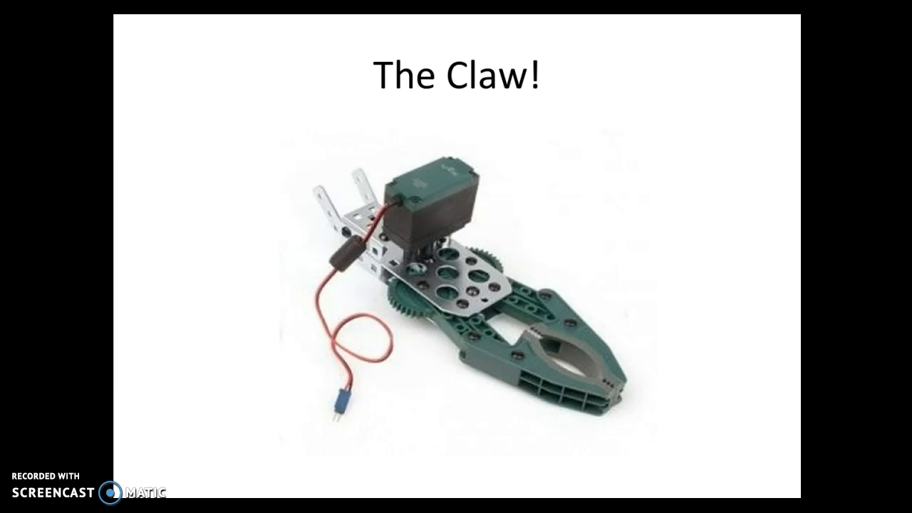
Step: Leave the claw slide to show the finished claw program running in the ROBOTC debugger
key(Escape)
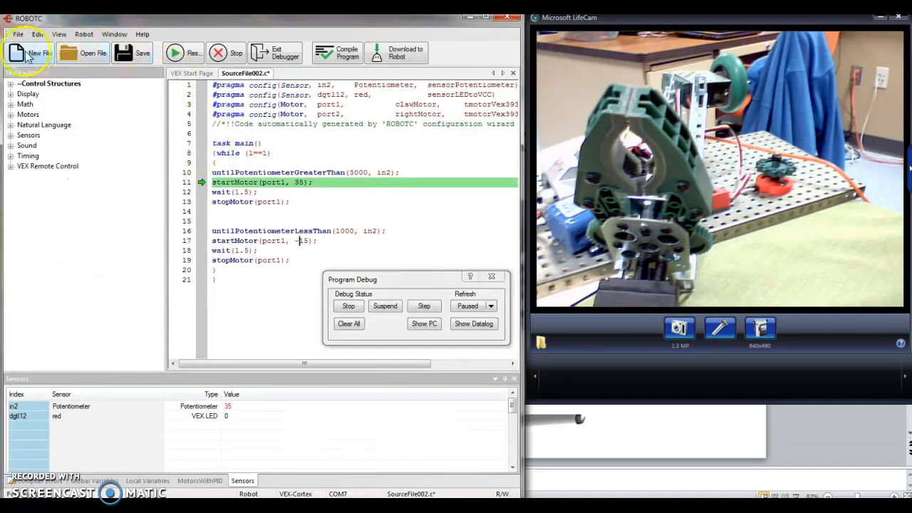
Step: Create a new empty task main file and review platform and editor preference settings
click(28, 53)
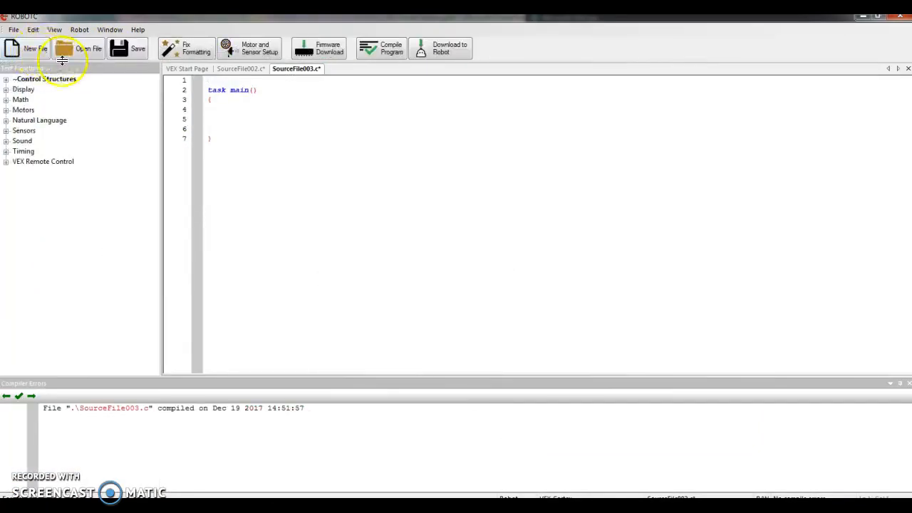
mouse_move(87, 72)
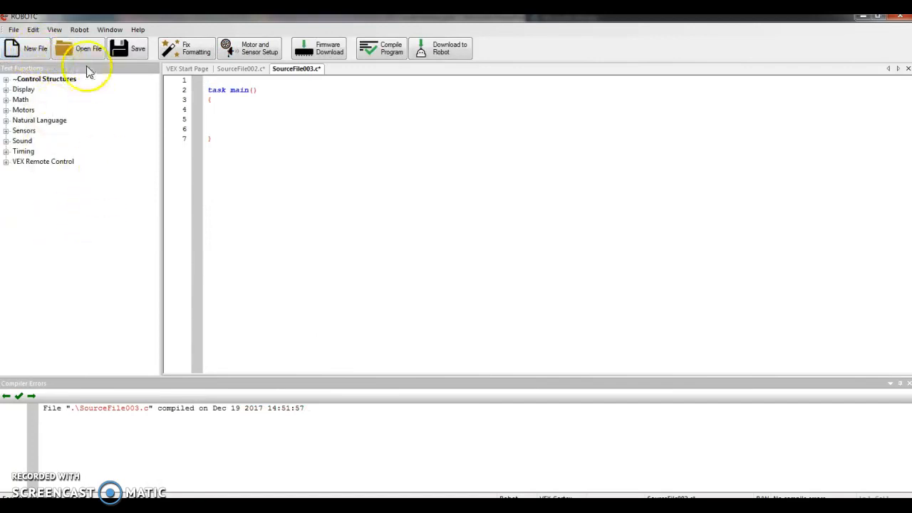
click(79, 29)
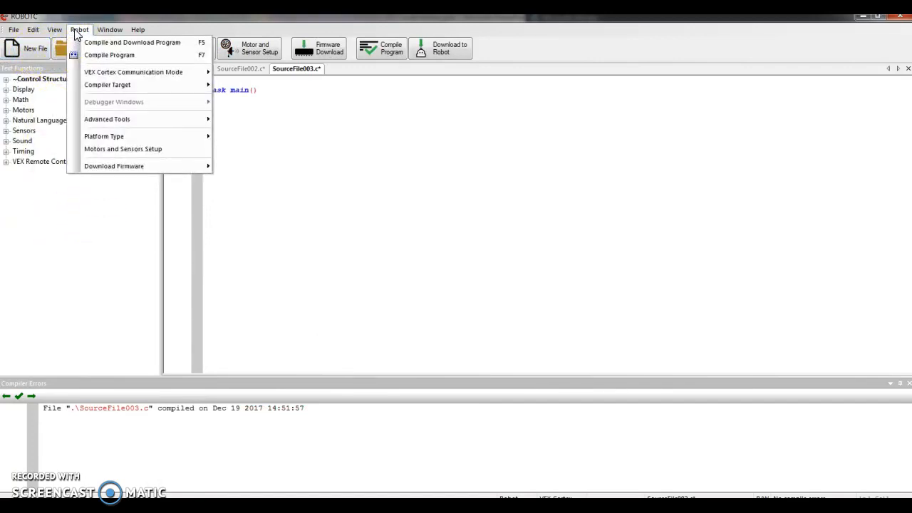
mouse_move(105, 136)
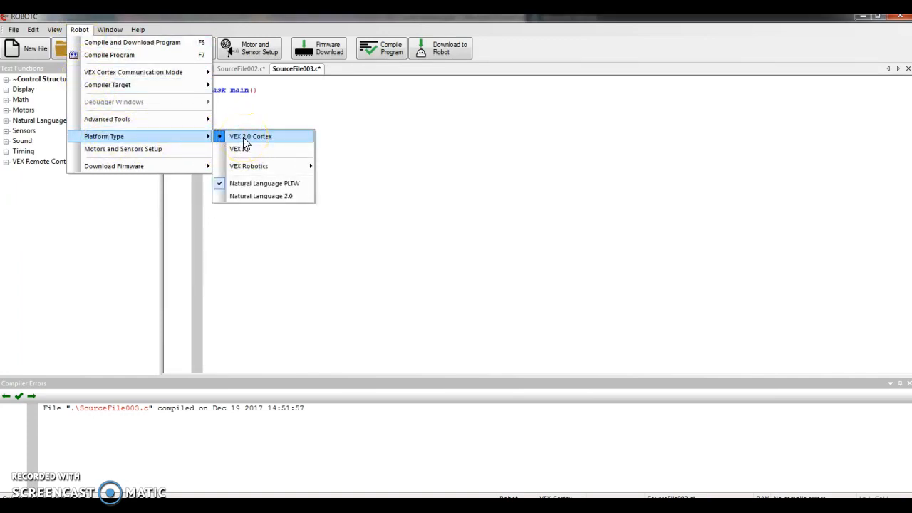
mouse_move(240, 149)
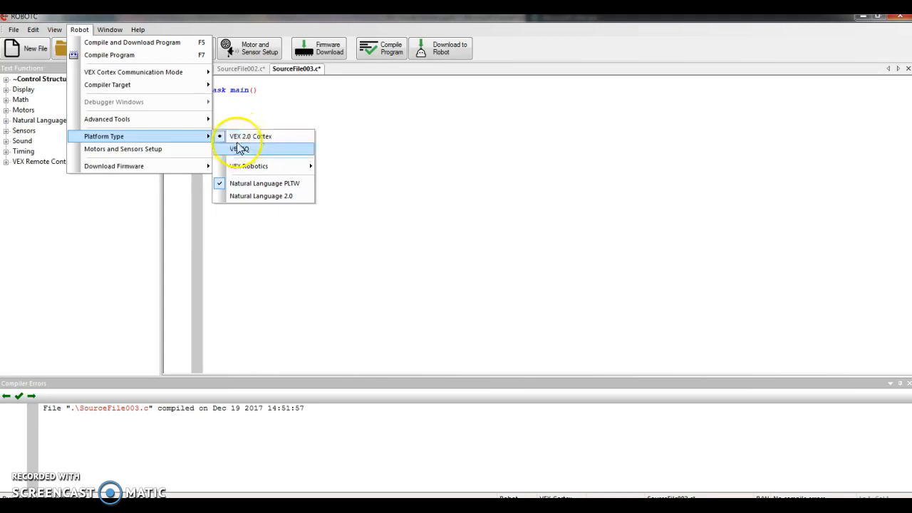
mouse_move(238, 187)
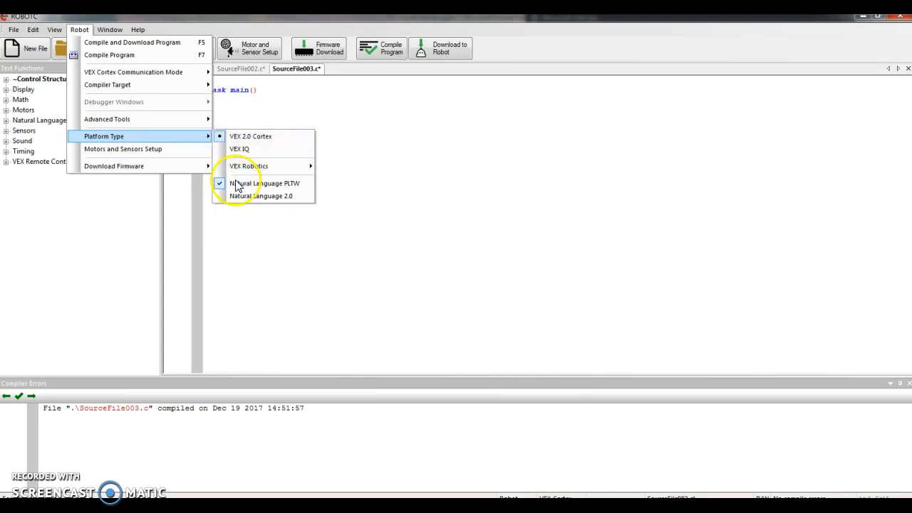
mouse_move(263, 183)
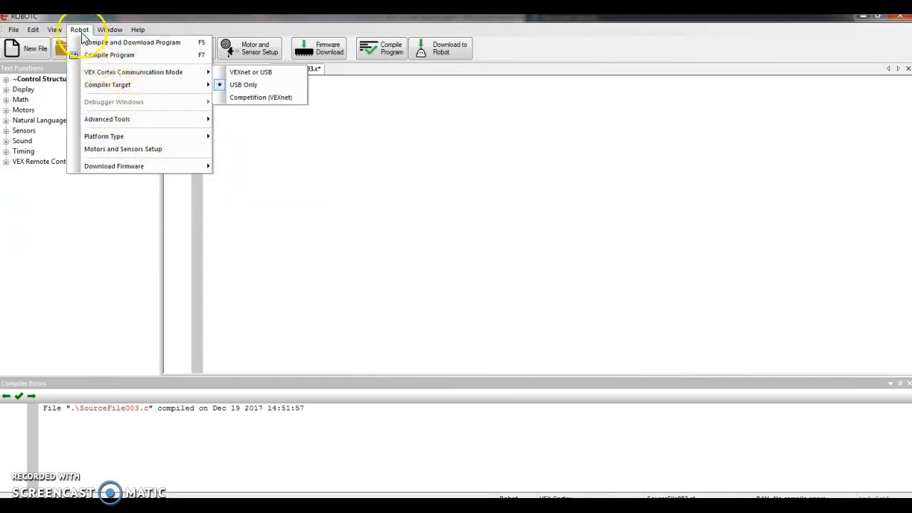
click(54, 29)
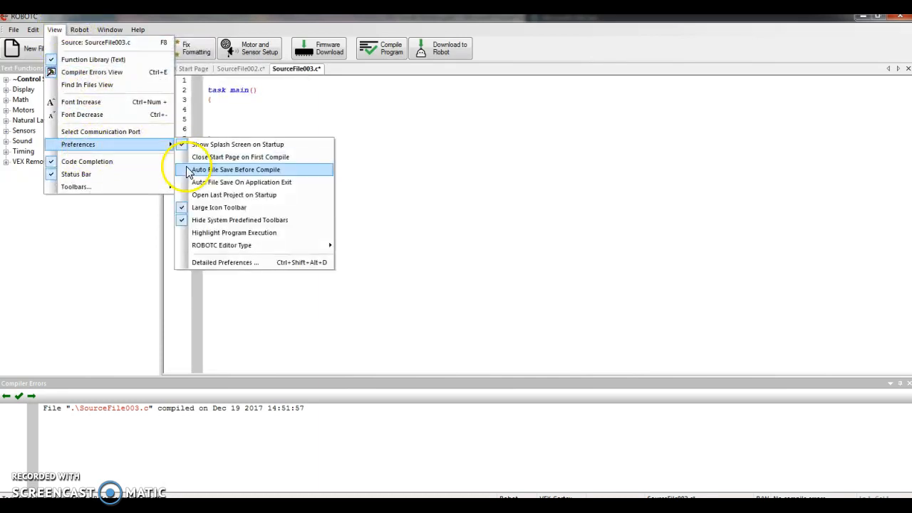
mouse_move(203, 171)
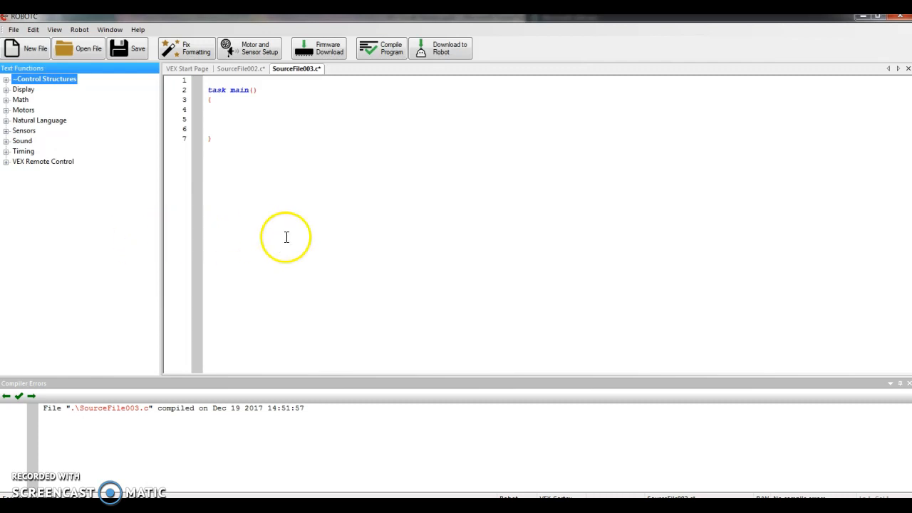
mouse_move(308, 161)
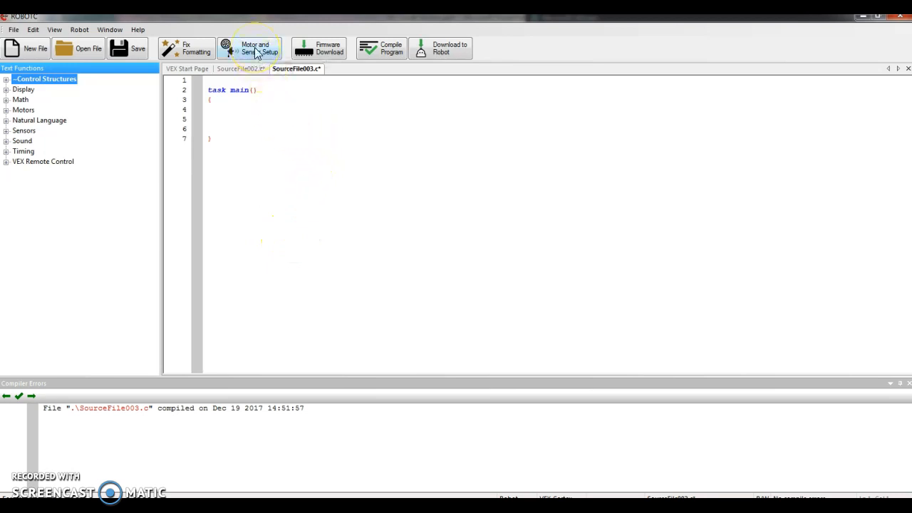
Step: Name motor port1 clawMotor, set its type to VEX 393 Motor, and apply
click(249, 48)
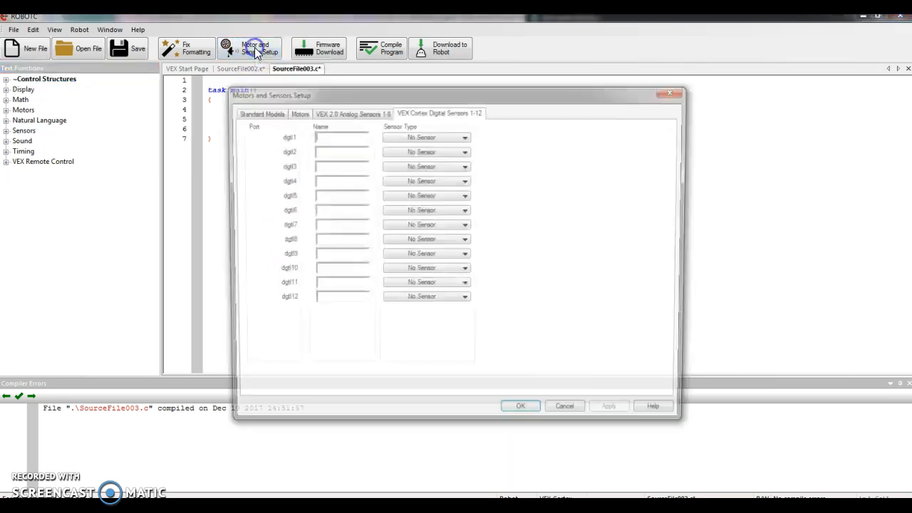
click(295, 112)
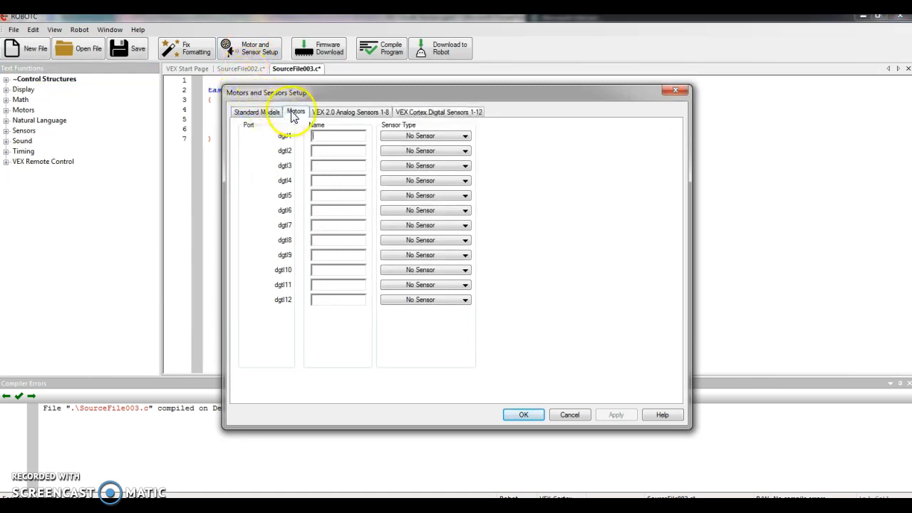
click(295, 112)
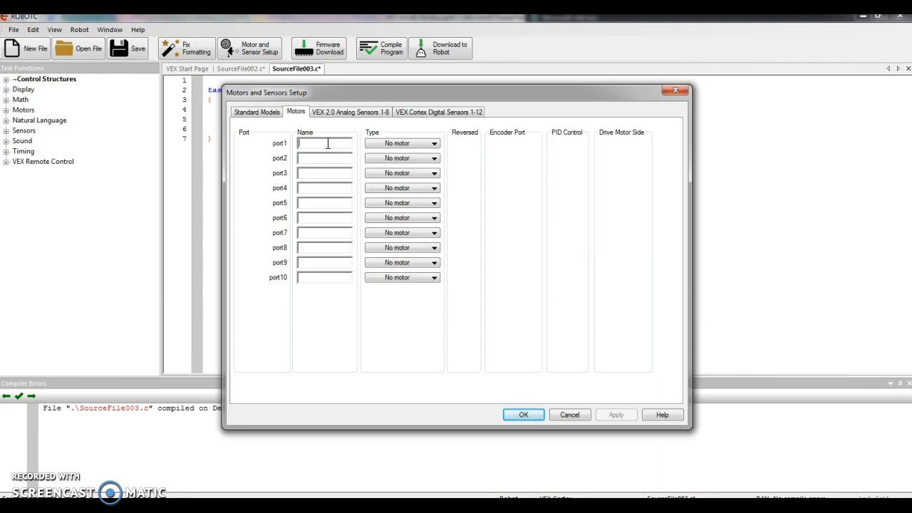
text(claw)
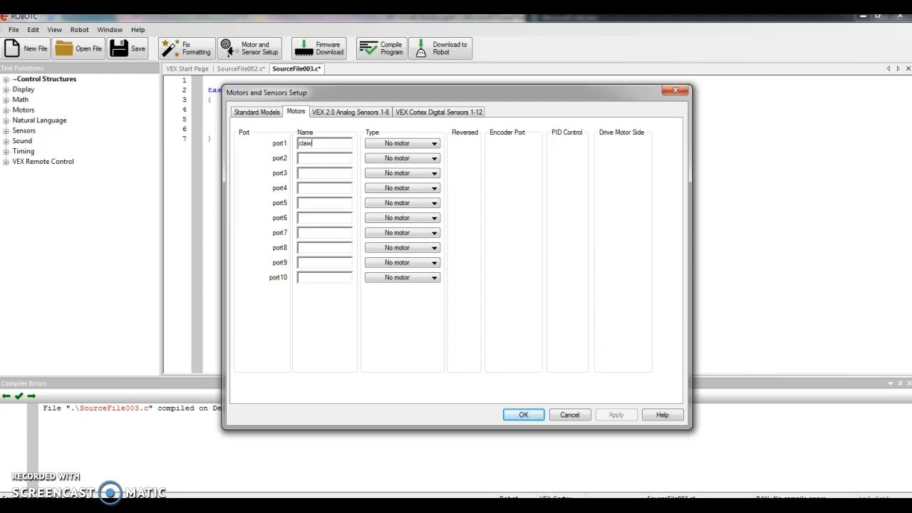
text(Motor)
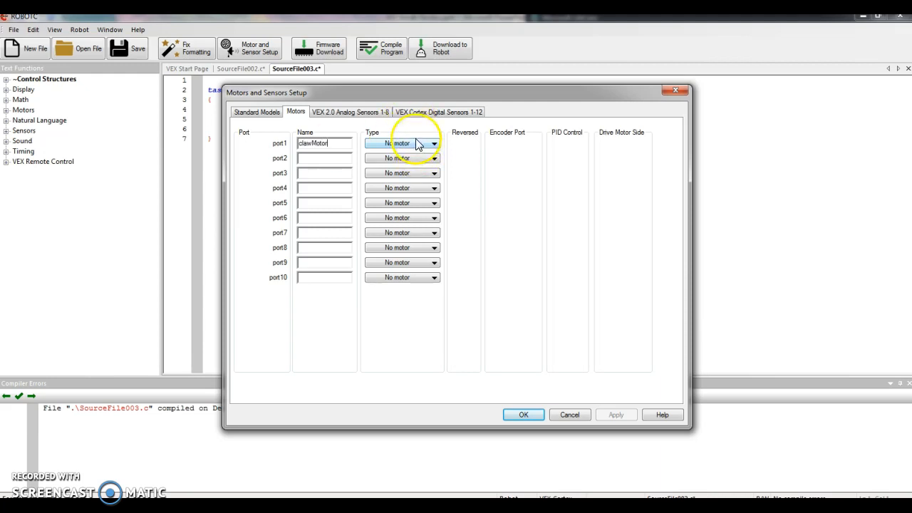
click(434, 143)
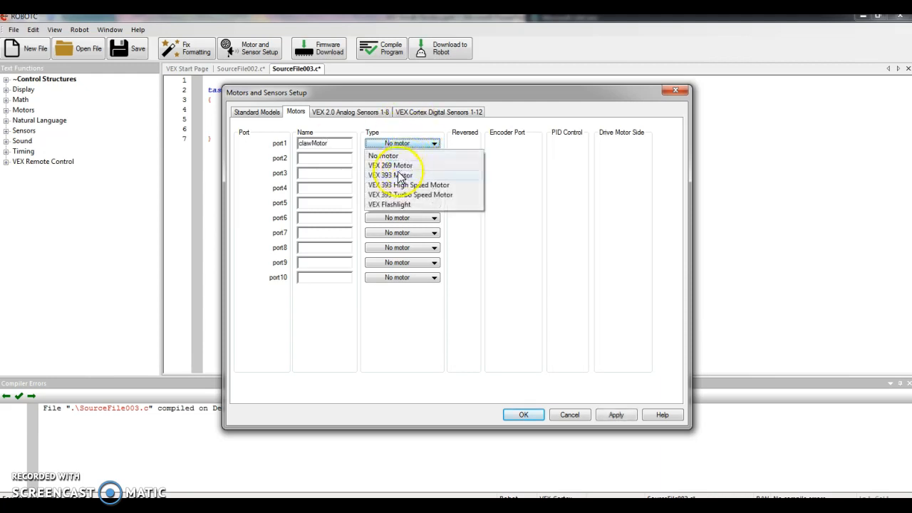
click(390, 175)
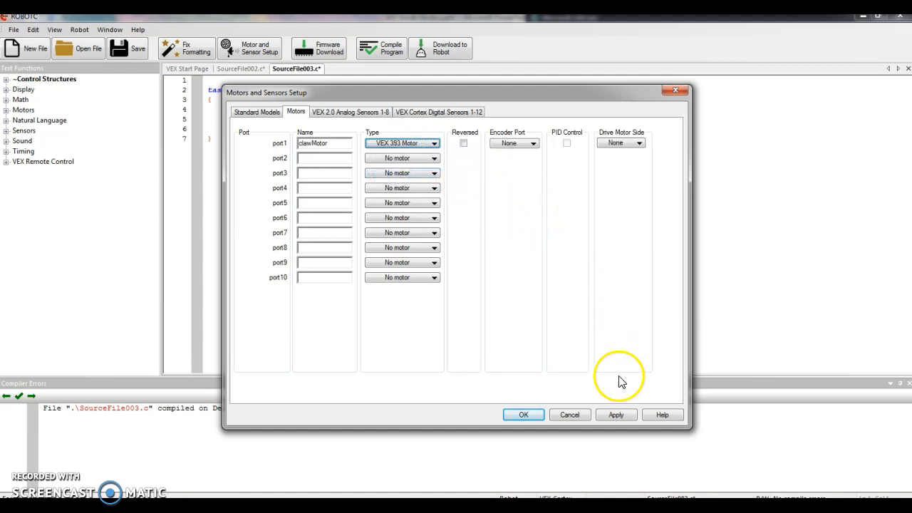
click(616, 414)
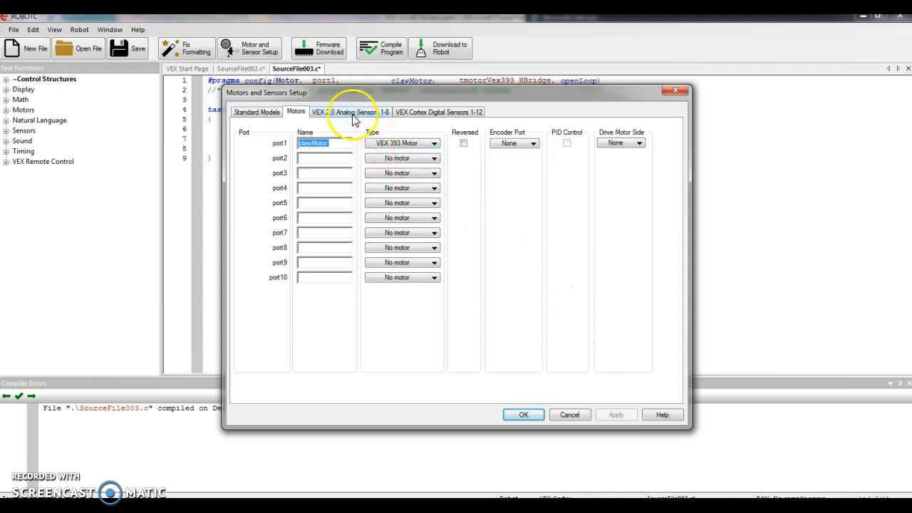
Step: Name analog input in2 Potentiometer with sensor type Potentiometer, and apply
click(345, 112)
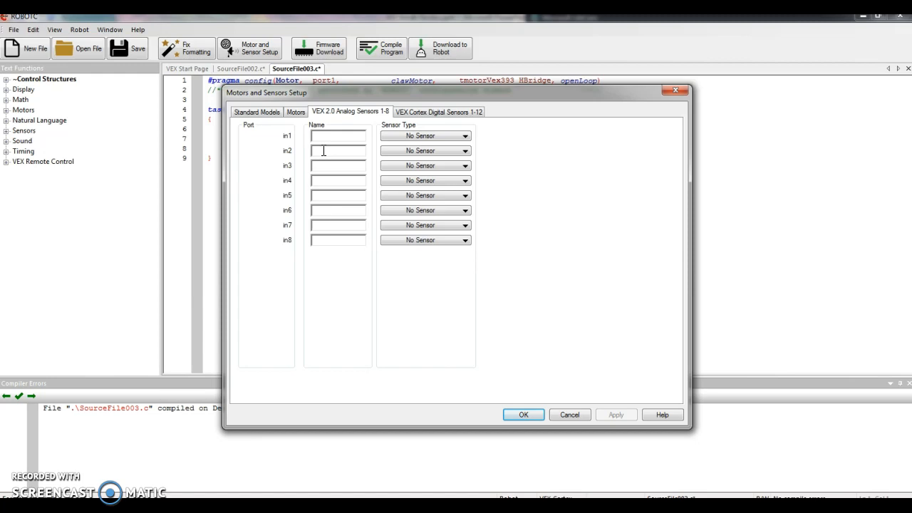
text(Potent)
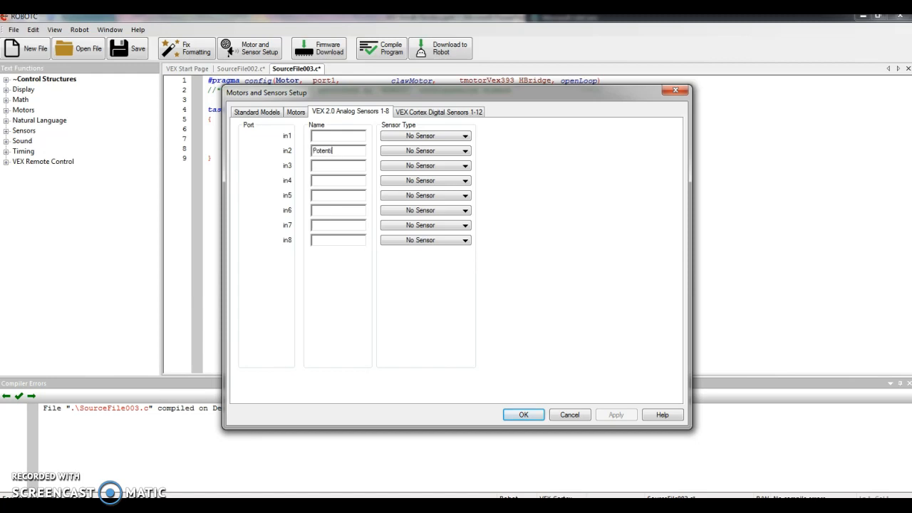
text(iometer)
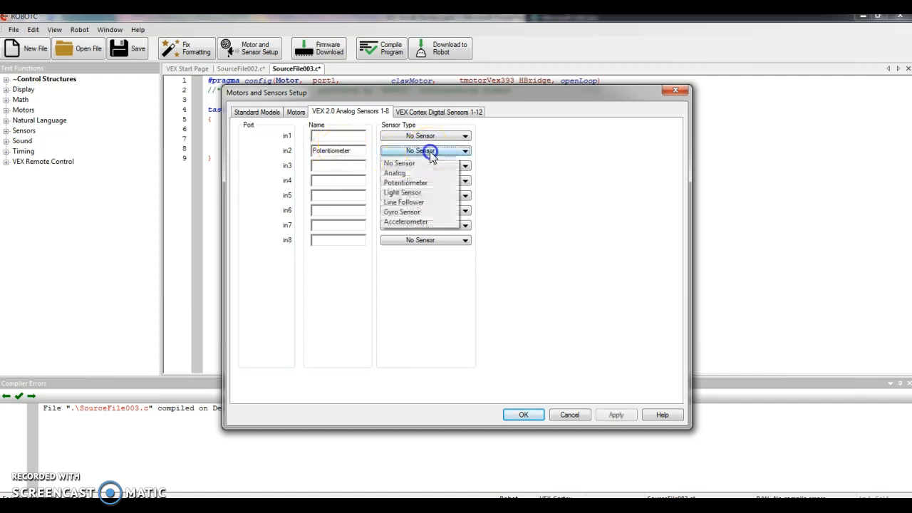
click(405, 183)
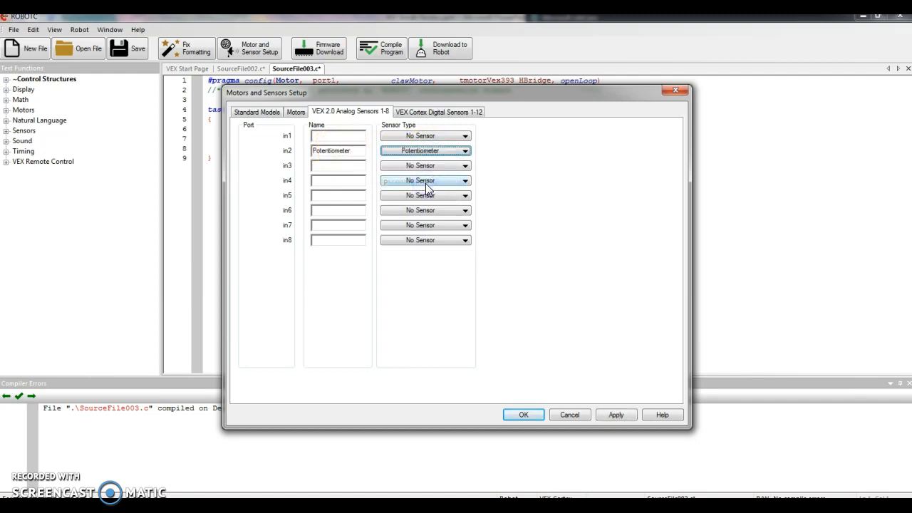
click(615, 415)
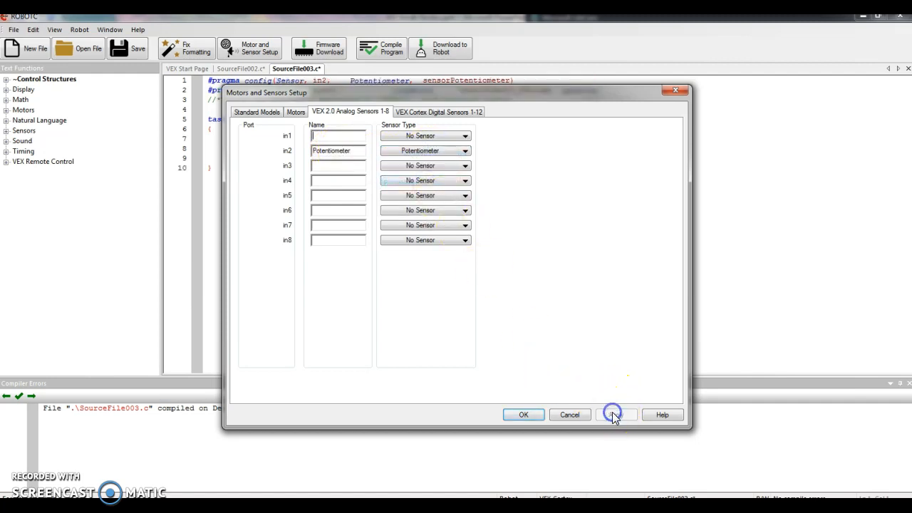
click(523, 415)
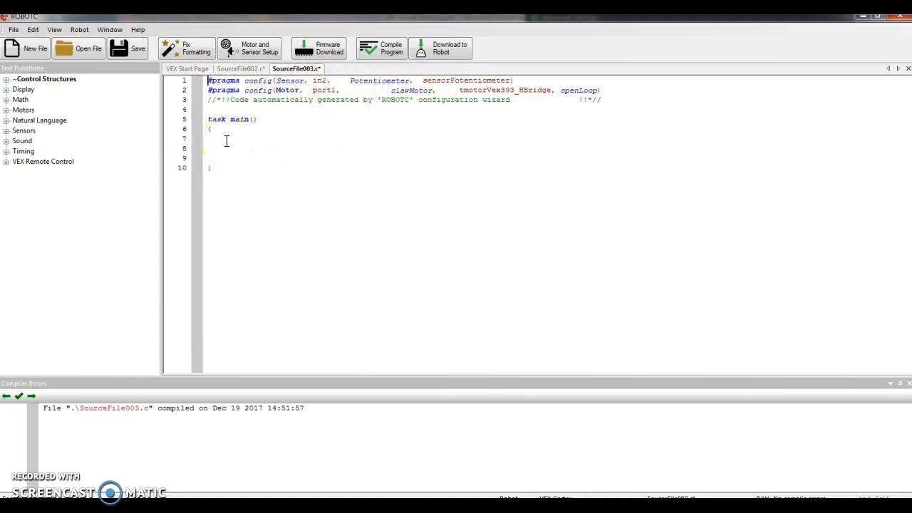
mouse_move(39, 119)
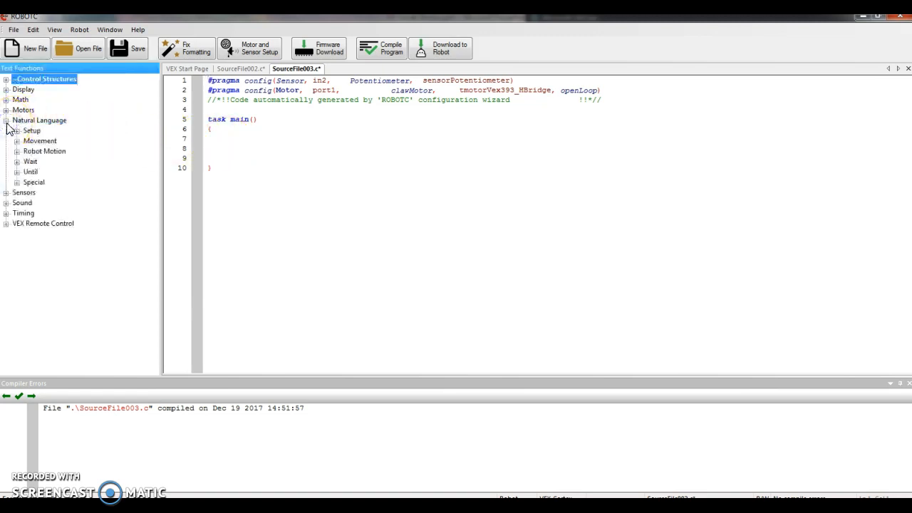
Step: Insert untilPotentiometerGreaterThan with position 3000 and sensor port in2
click(17, 172)
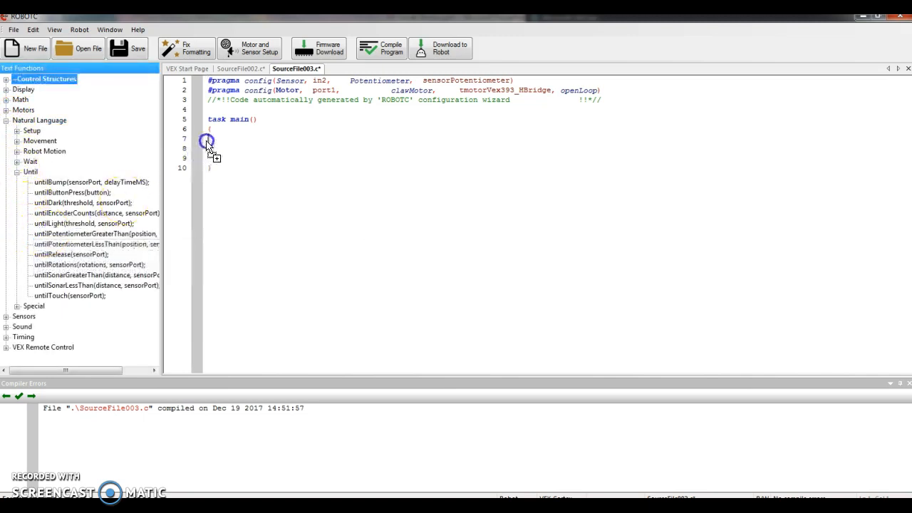
double_click(96, 233)
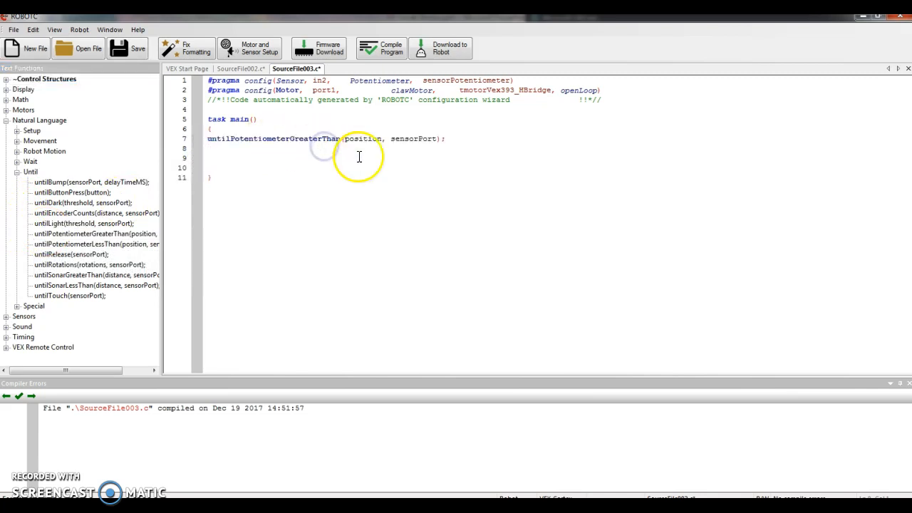
mouse_move(403, 395)
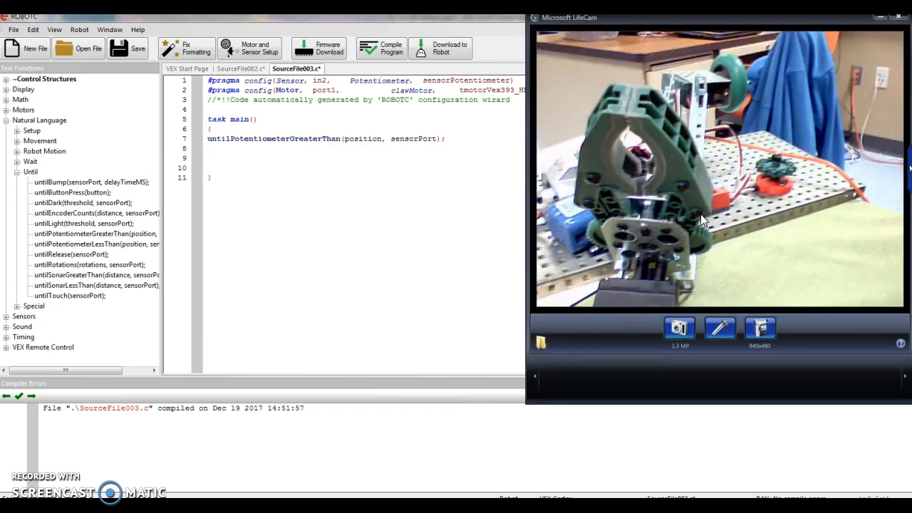
double_click(364, 138)
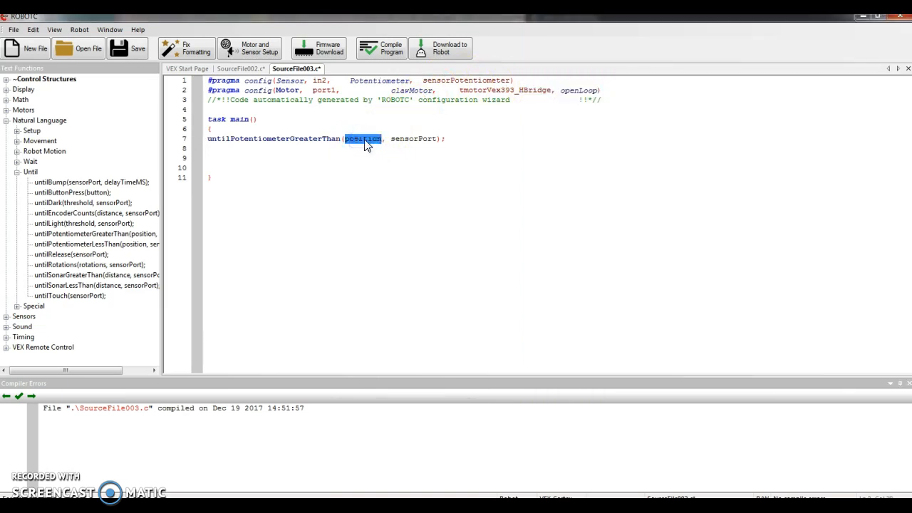
text(30)
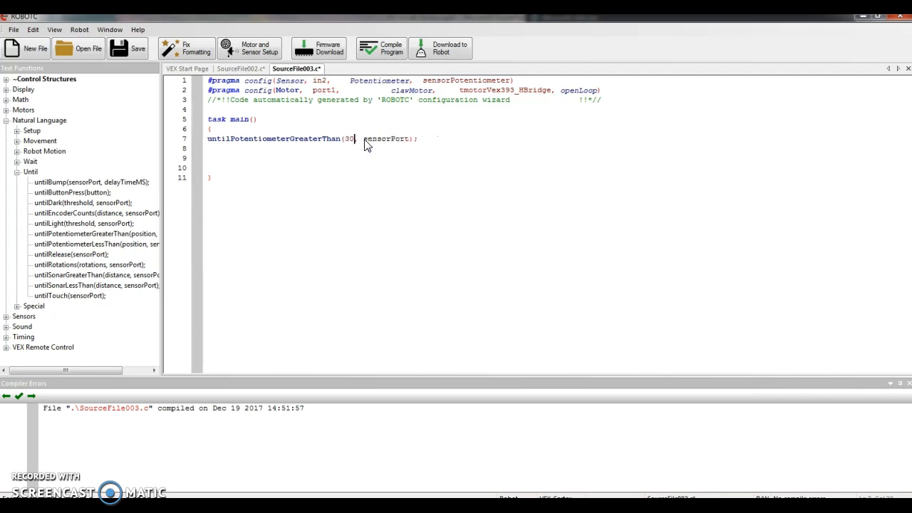
text(00)
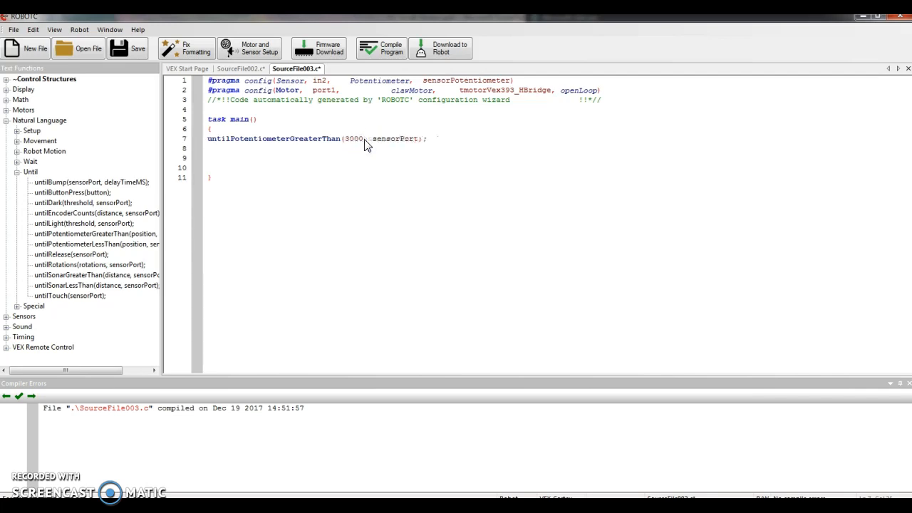
double_click(395, 139)
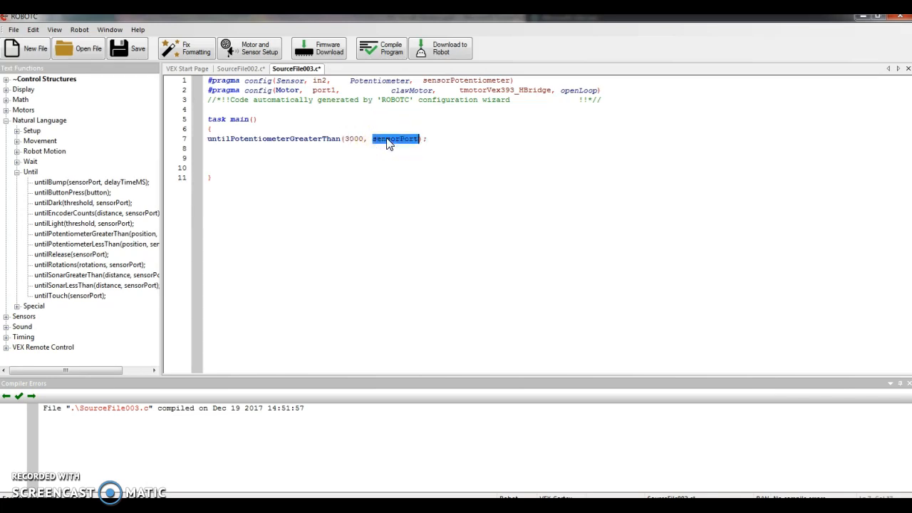
text(in2)
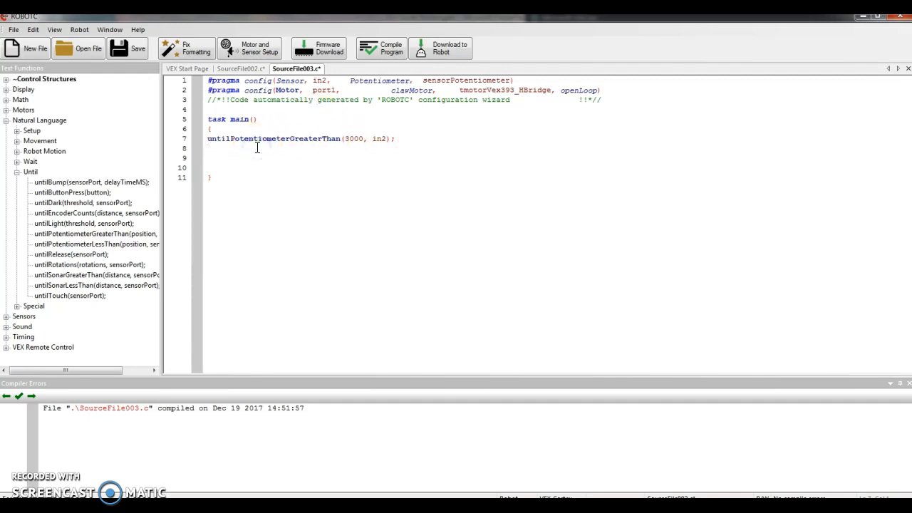
mouse_move(107, 142)
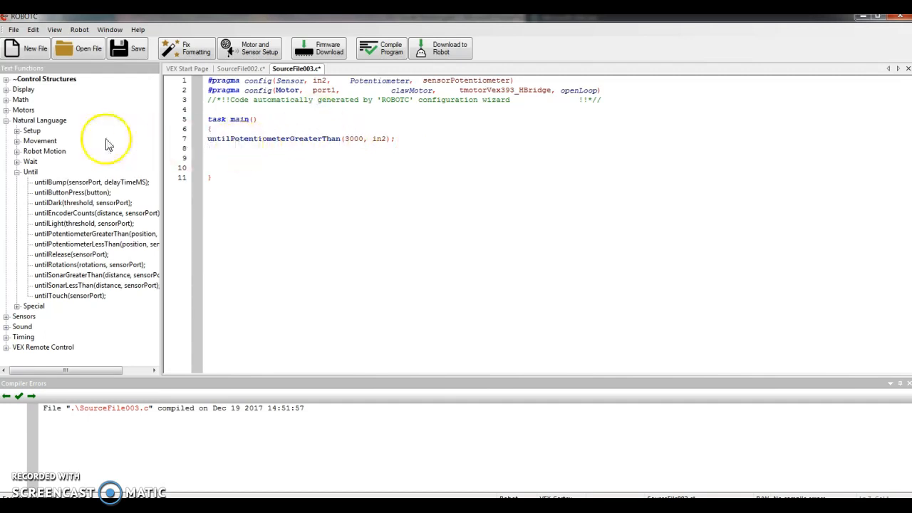
Step: Add a startMotor command running port1 at speed 35
click(17, 140)
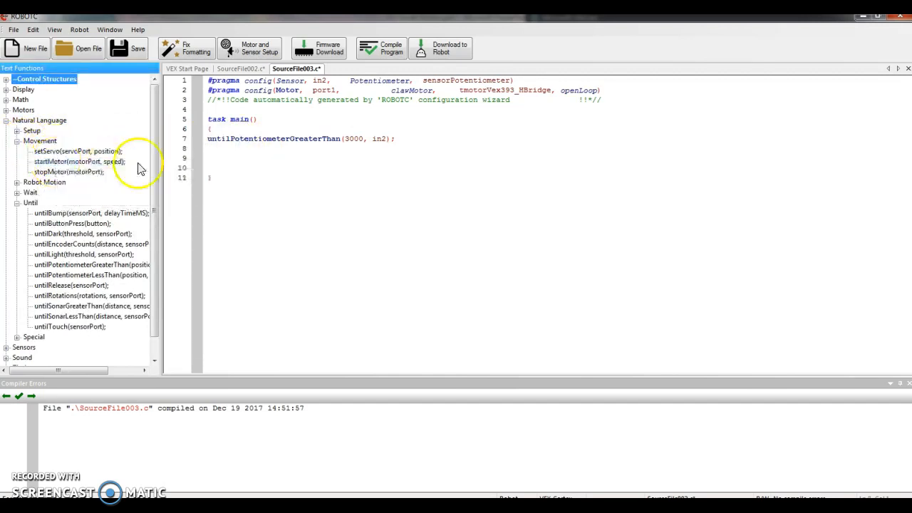
mouse_move(209, 146)
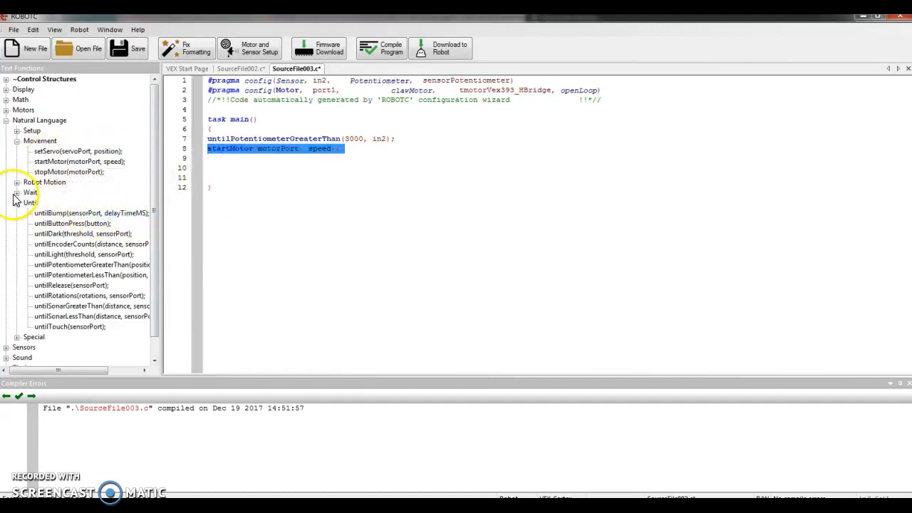
click(17, 193)
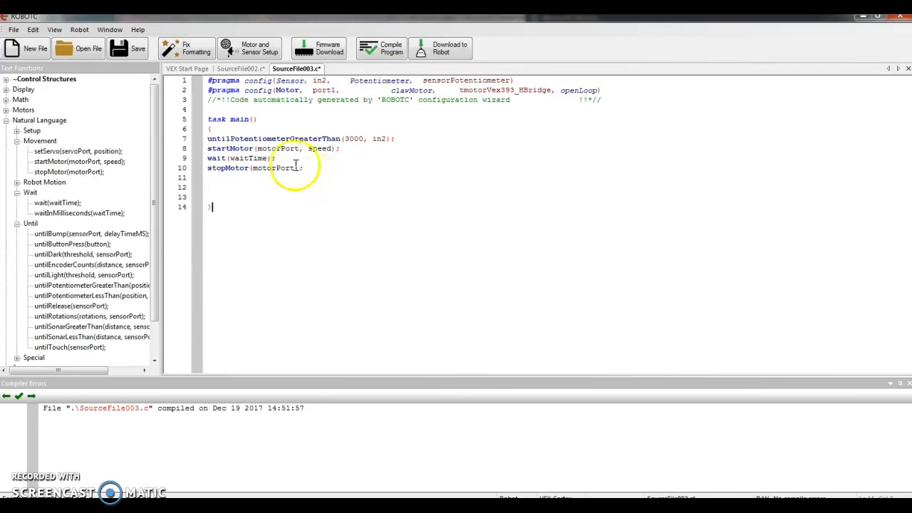
double_click(279, 149)
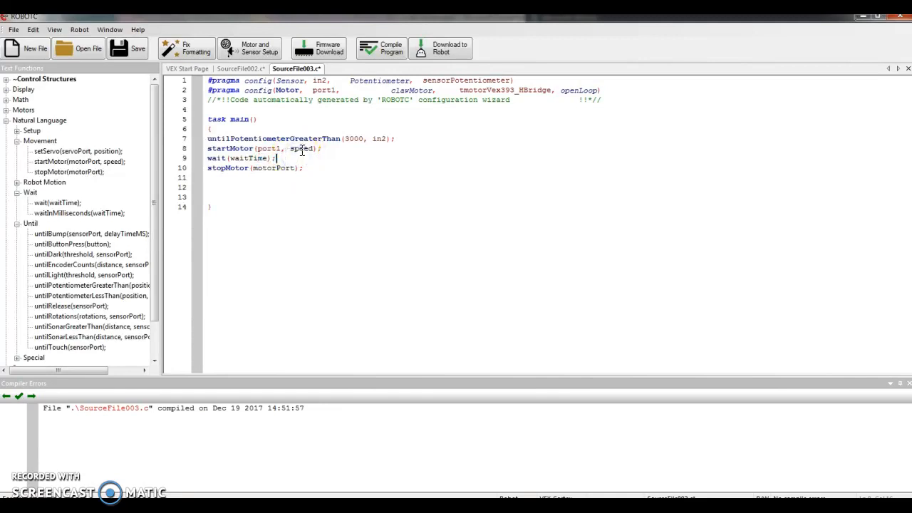
double_click(301, 148)
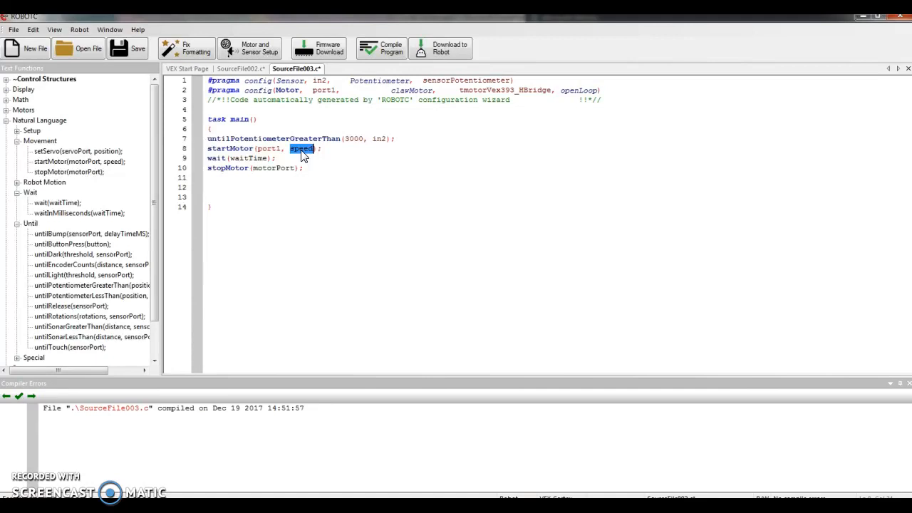
text(35)
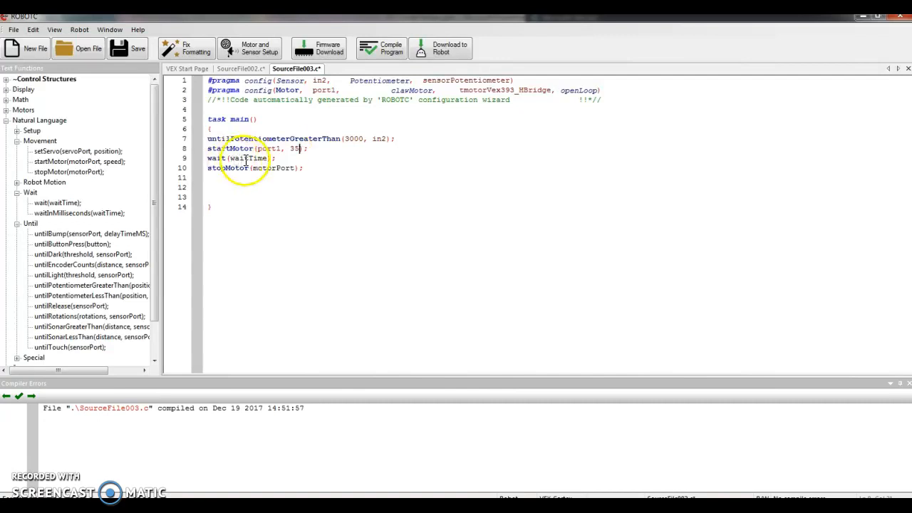
Step: Set the wait to 2 seconds and stop the motor on port1
double_click(249, 157)
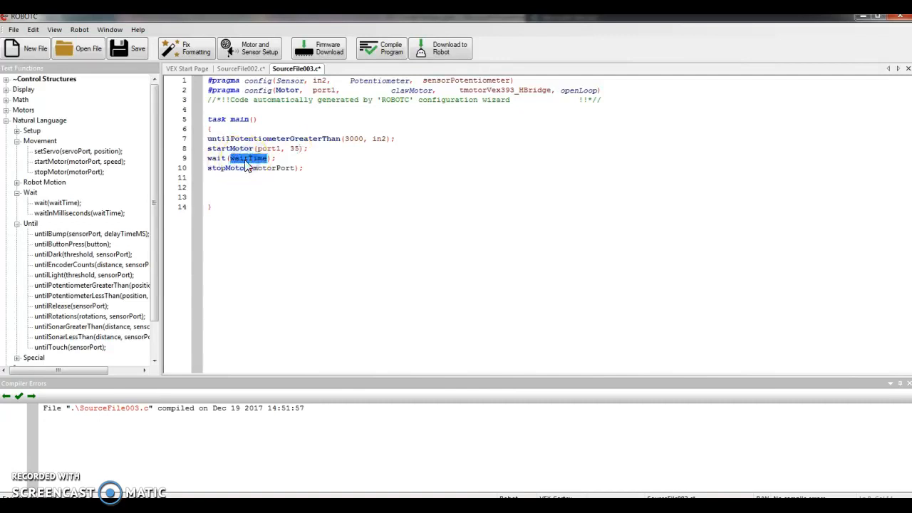
text(2);)
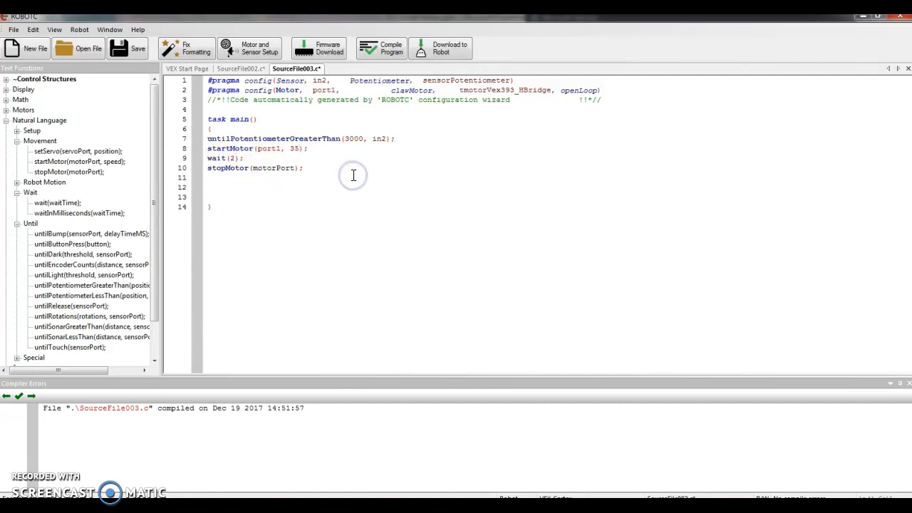
double_click(272, 167)
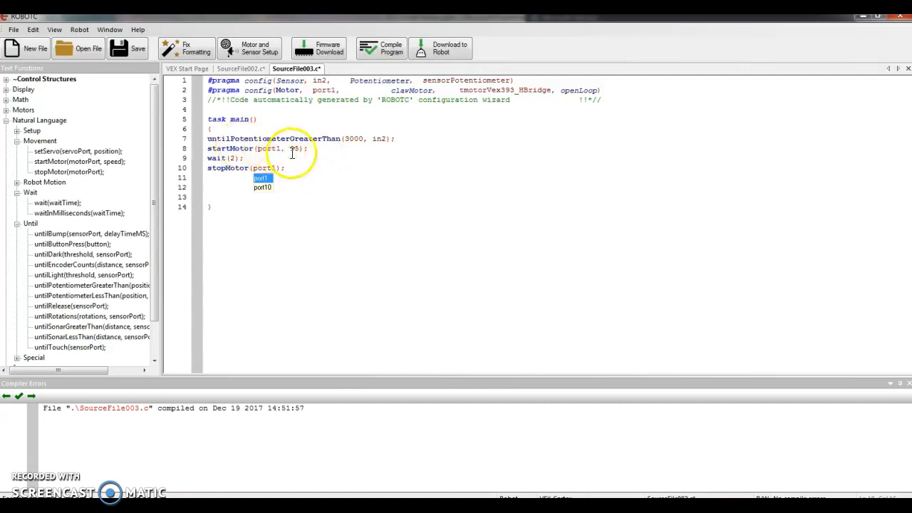
text(35)
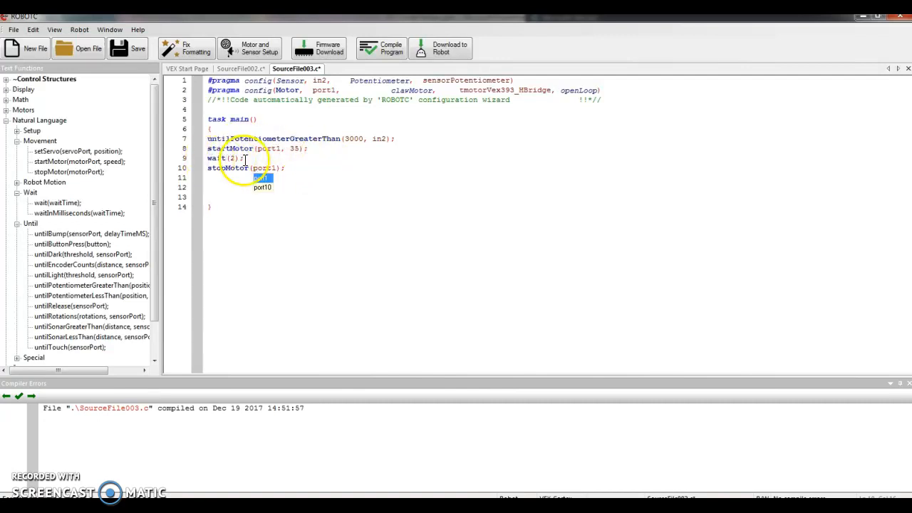
click(225, 185)
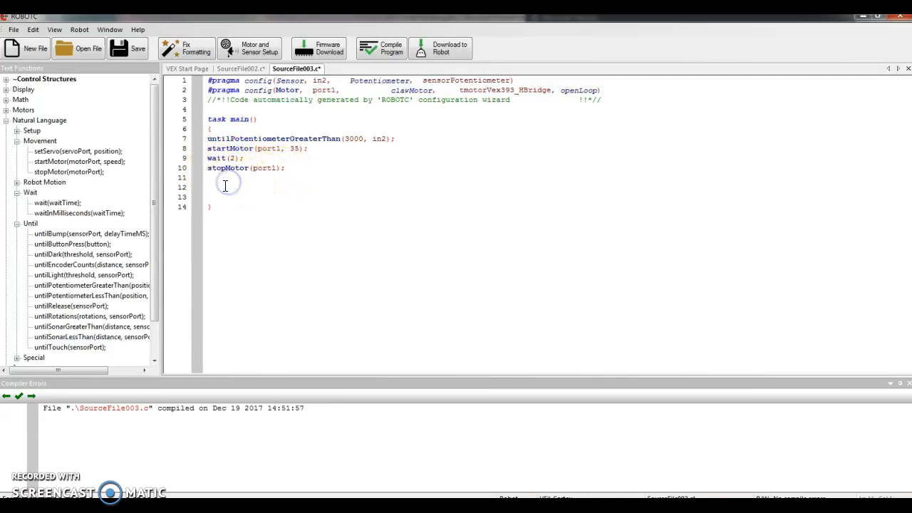
mouse_move(687, 206)
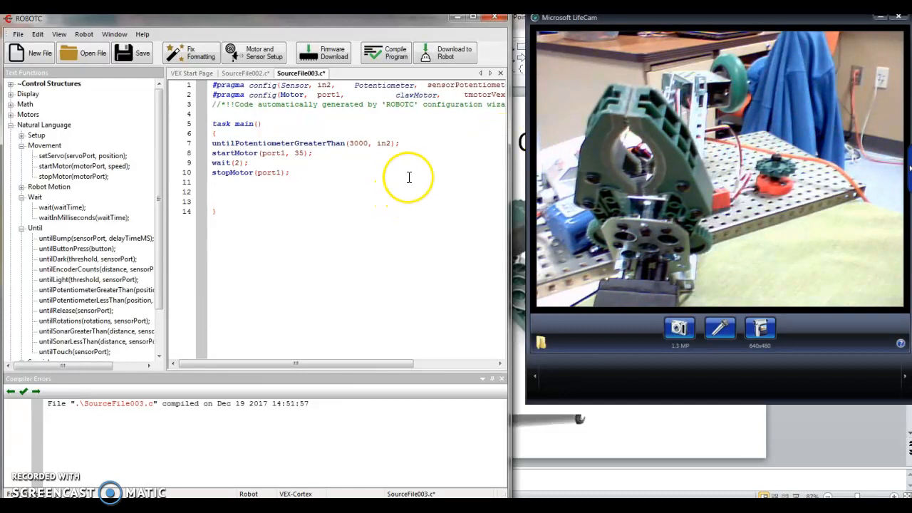
Step: Select the four-line claw block (lines 7–10) for copying into a second block
click(293, 152)
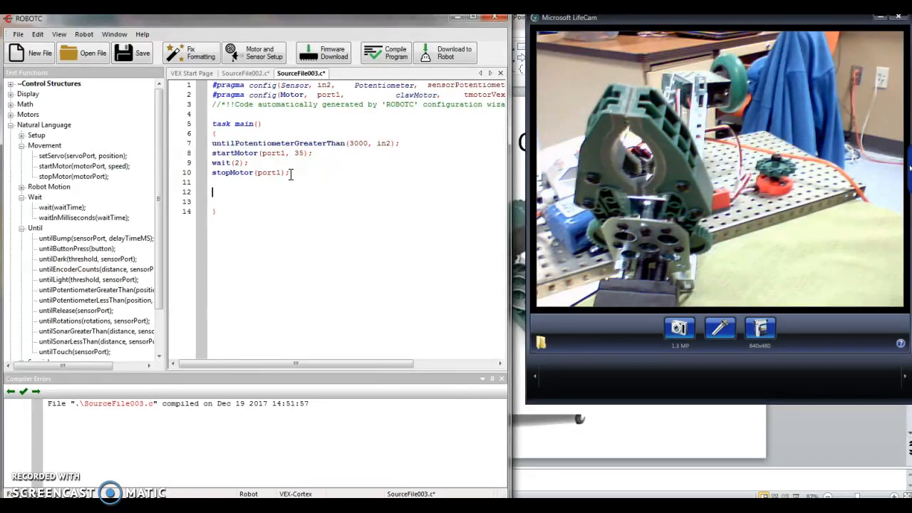
double_click(269, 172)
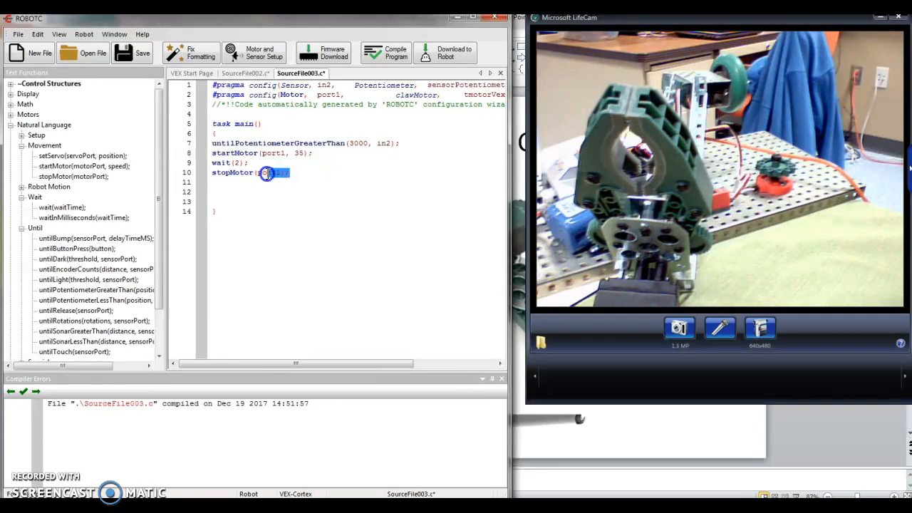
drag(267, 173, 213, 142)
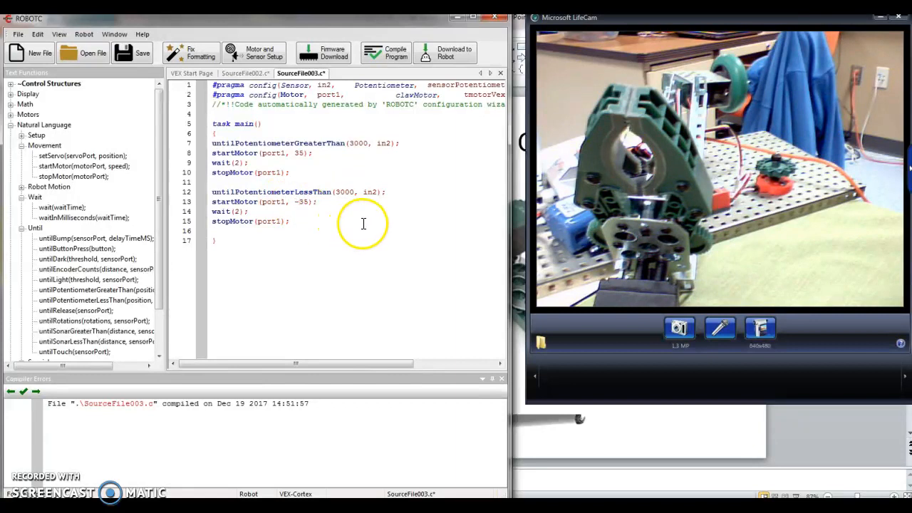
mouse_move(206, 194)
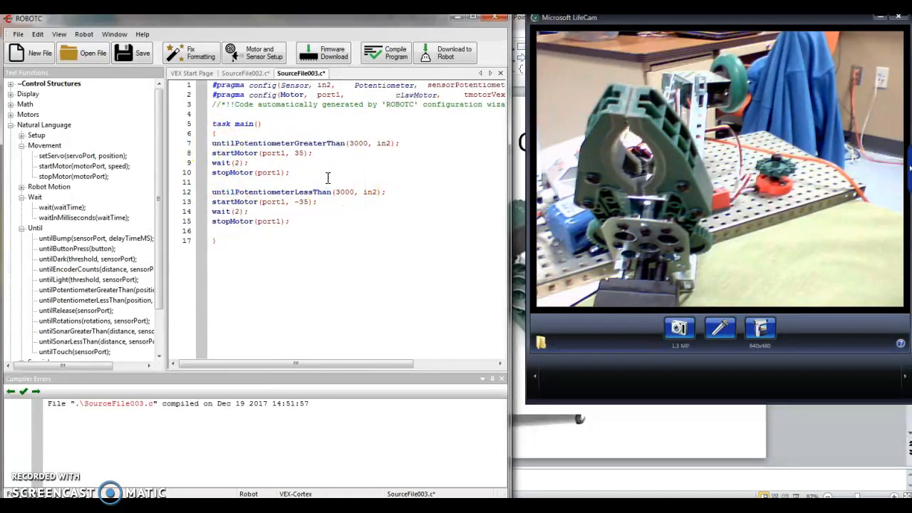
Step: Compile the claw program and download it to the robot for debugging
click(385, 52)
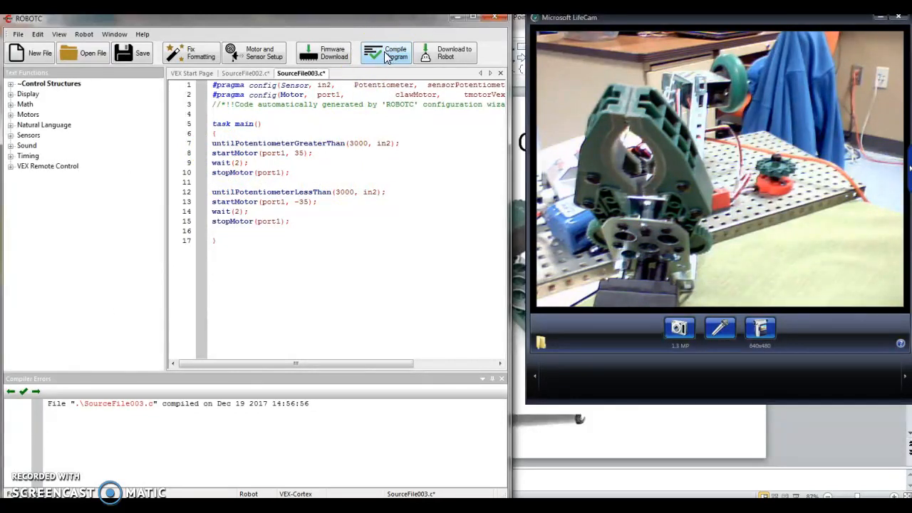
click(445, 53)
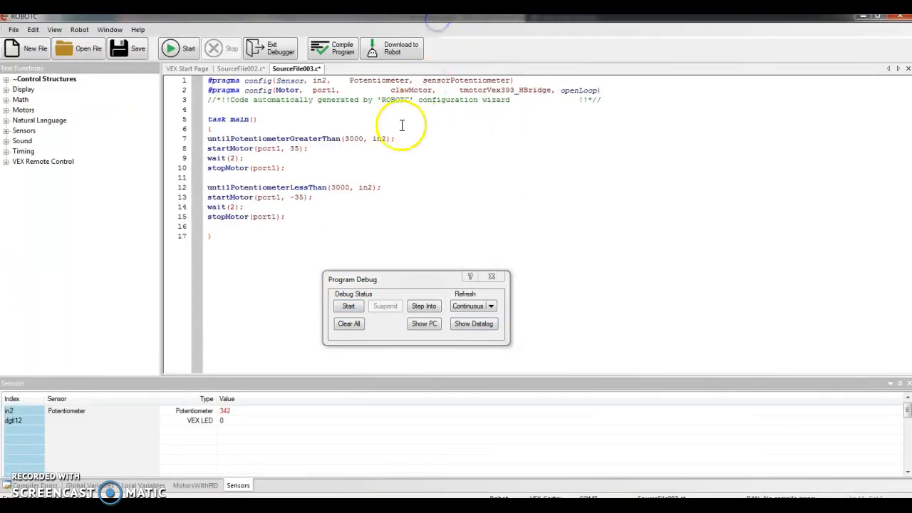
mouse_move(238, 418)
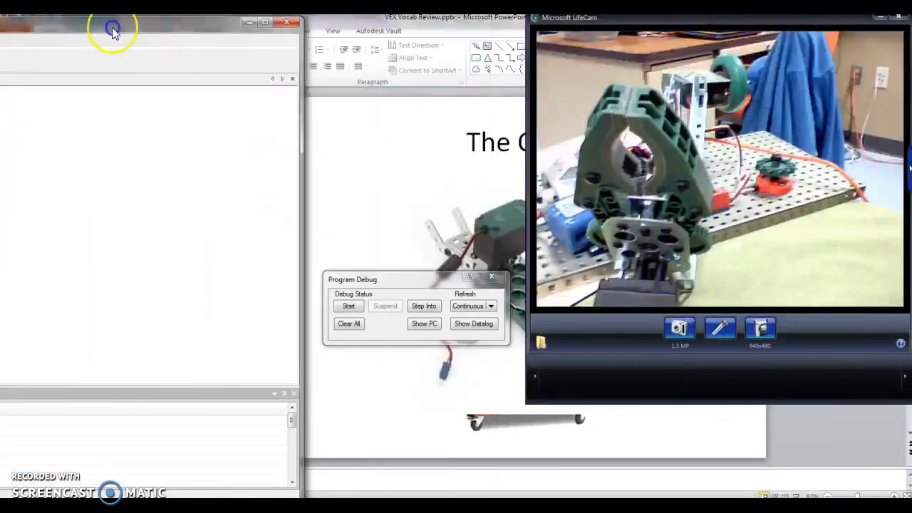
Step: Start the claw program in the debugger and test the potentiometer thresholds
click(112, 21)
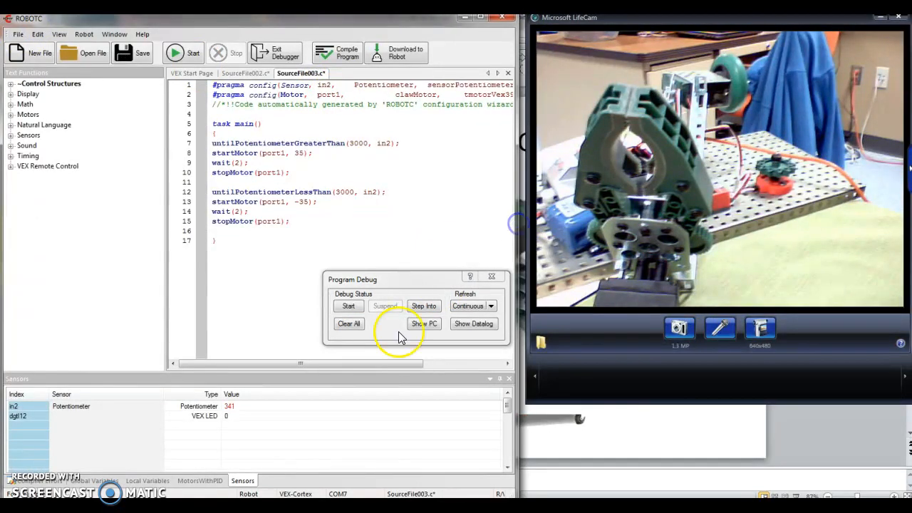
click(349, 305)
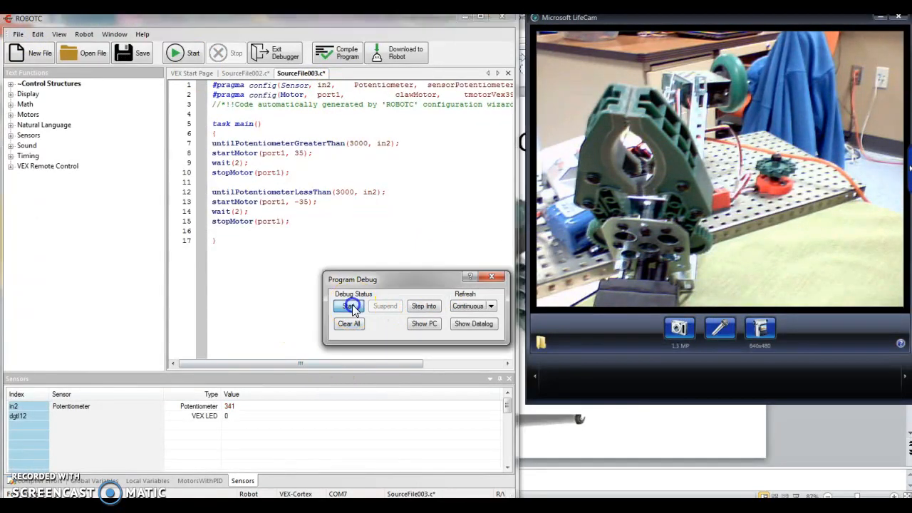
click(349, 305)
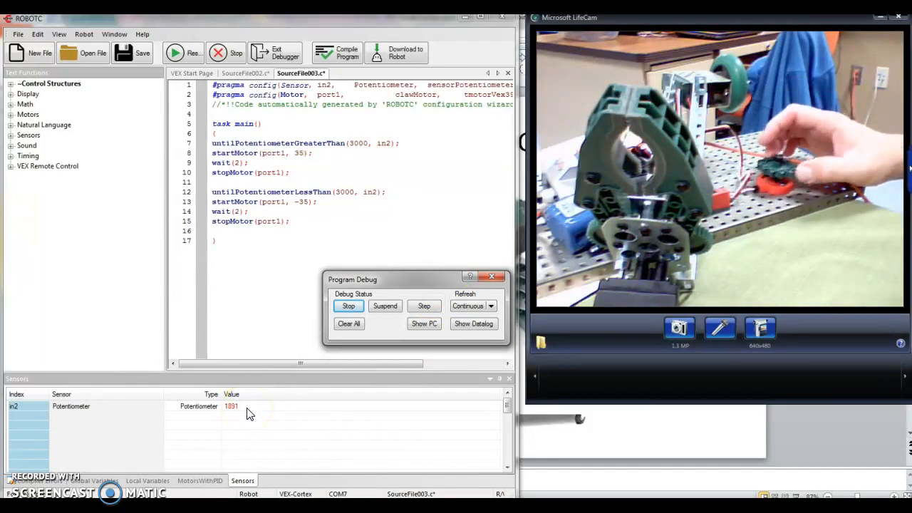
click(423, 305)
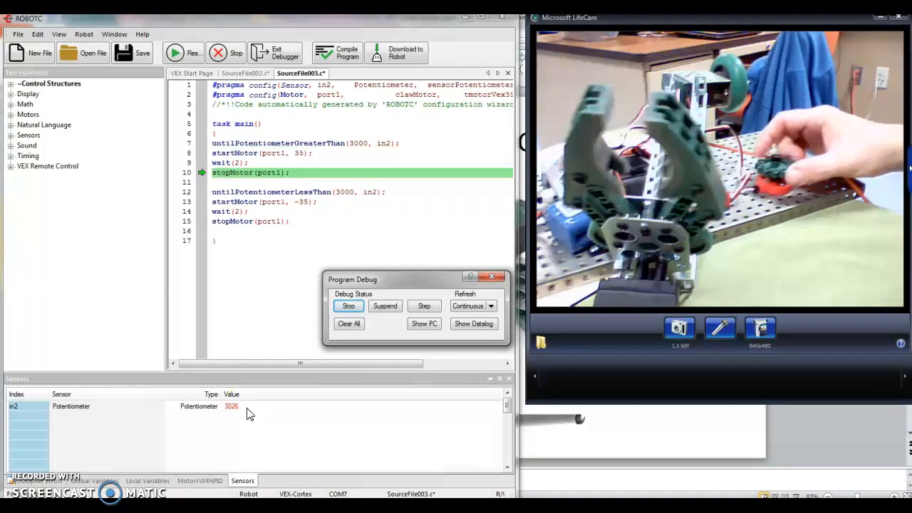
click(424, 305)
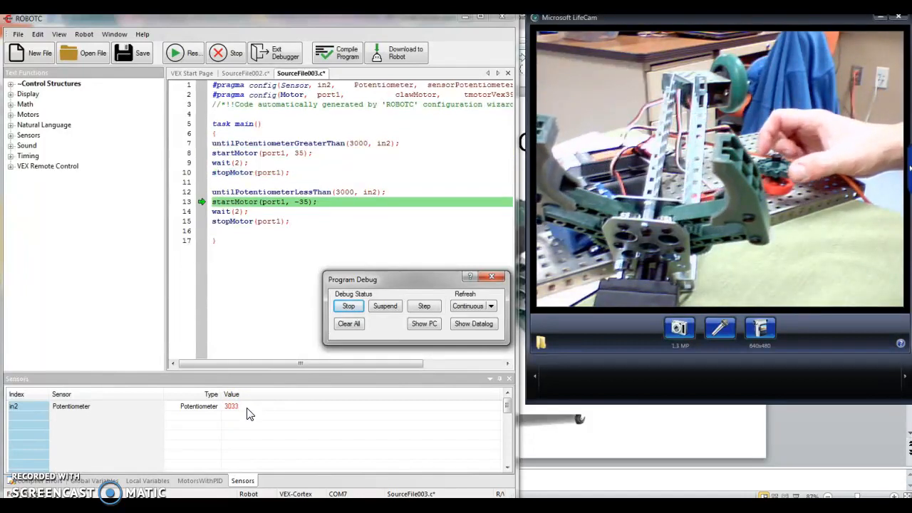
click(423, 305)
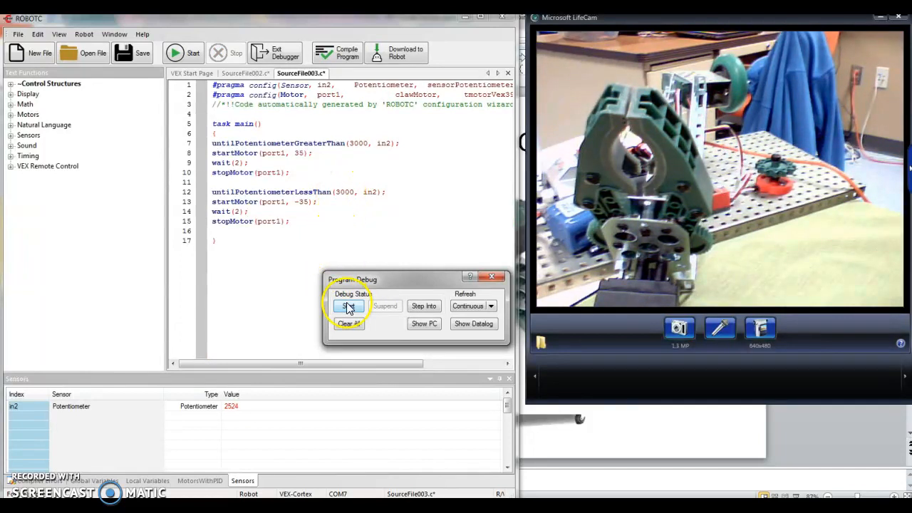
Step: Run the program again, stop it, and close the debugger
click(348, 306)
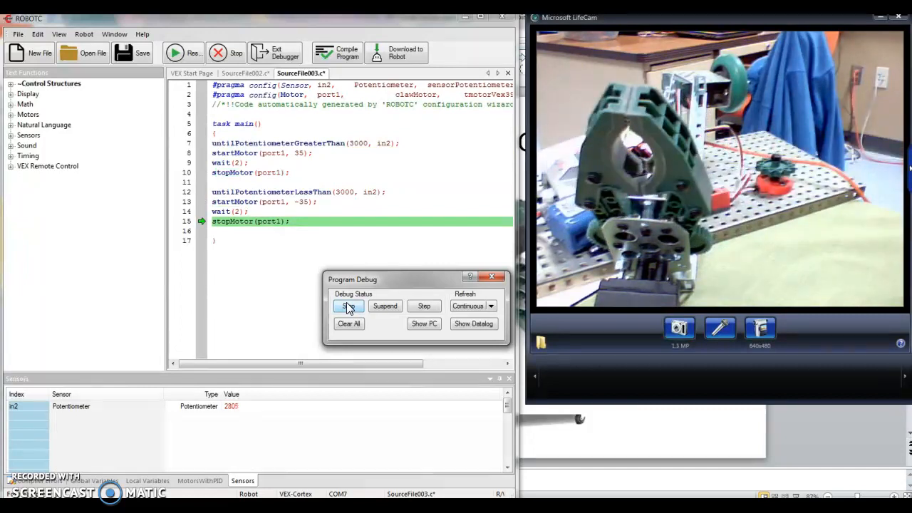
click(348, 306)
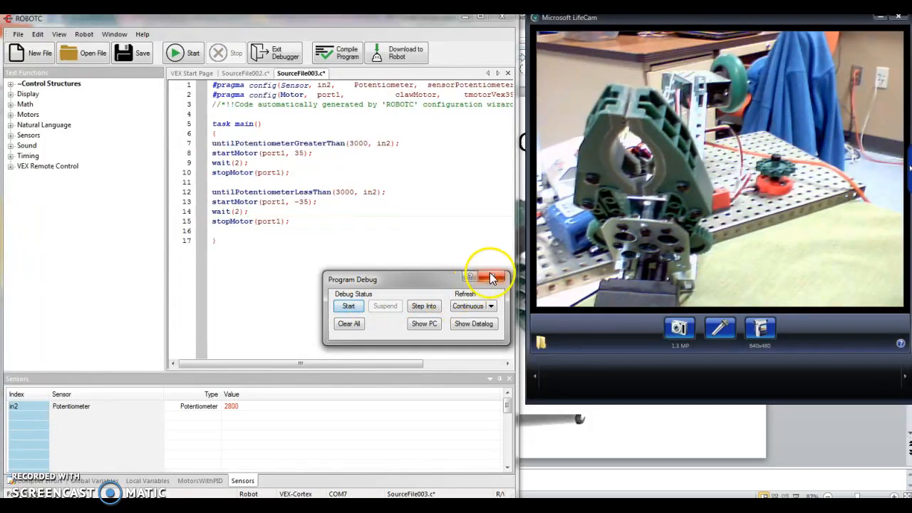
click(494, 277)
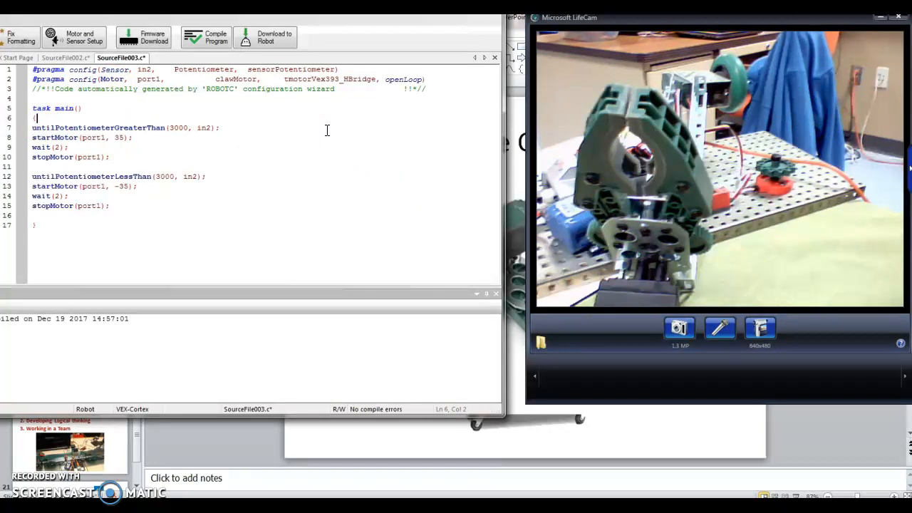
Step: Wrap both claw blocks in while(1==1), lower the closing threshold to 2000, and download
text(w)
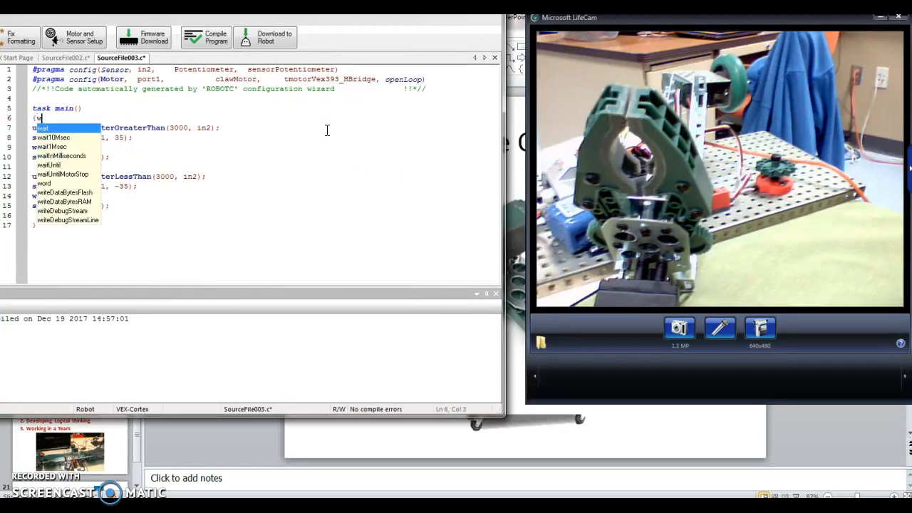
text(hile()
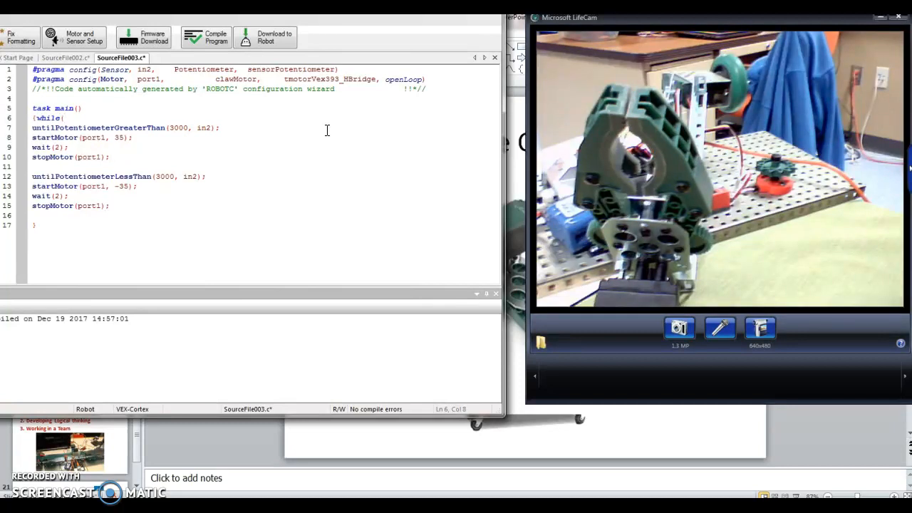
text(1==1))
text({)
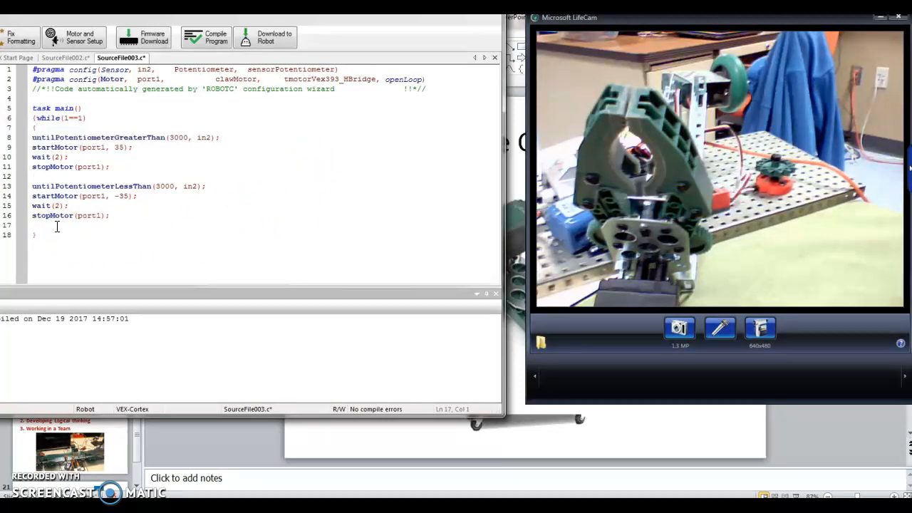
click(35, 225)
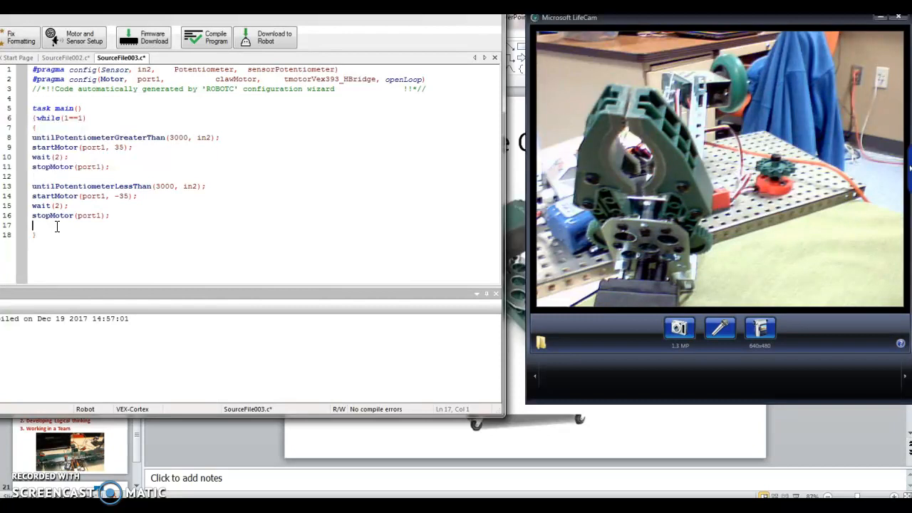
text(})
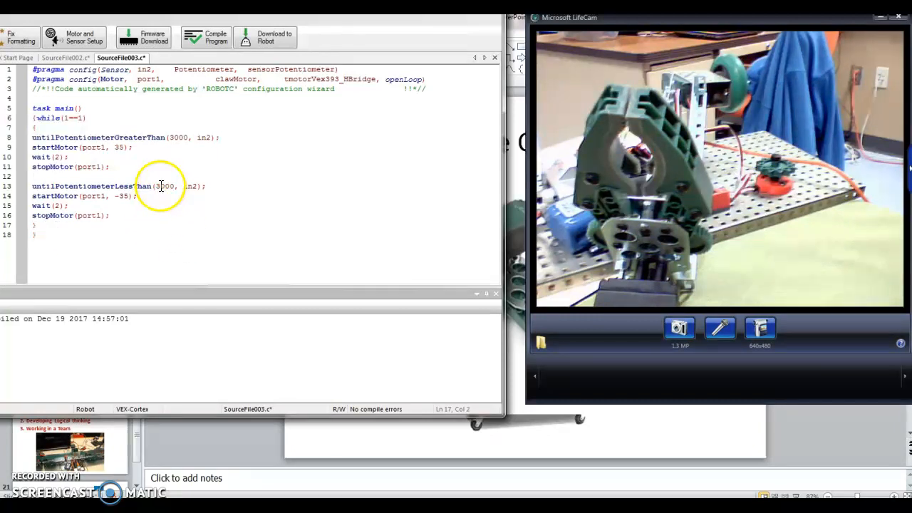
click(158, 186)
text(2)
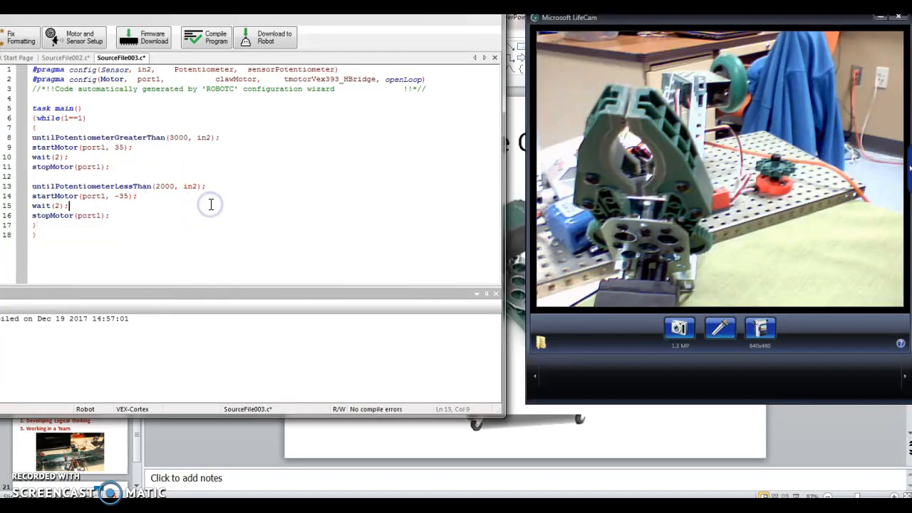
click(265, 37)
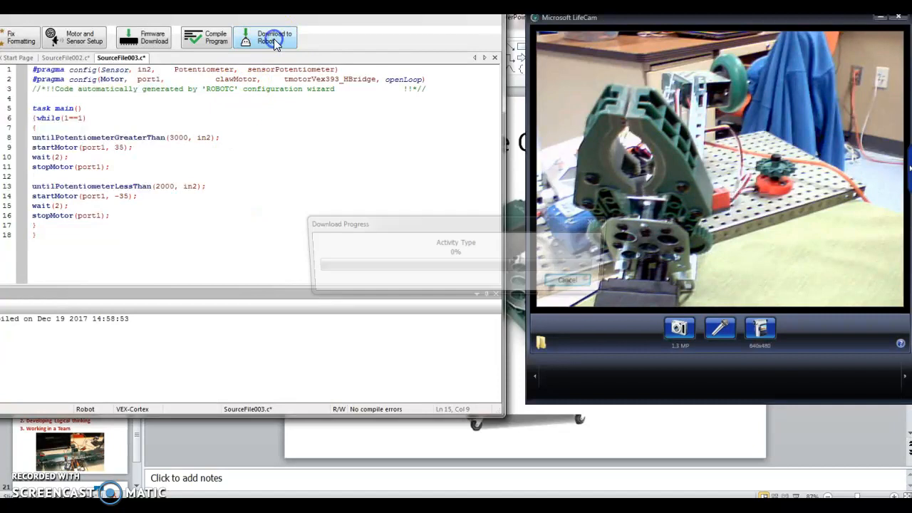
Step: Start the program in Program Debug and test the claw opening above 3000, closing below 2000
click(271, 37)
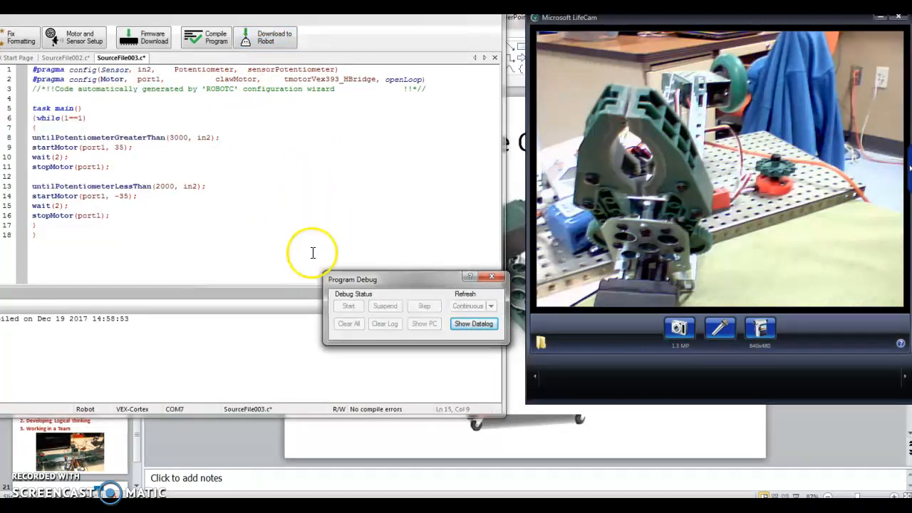
mouse_move(275, 335)
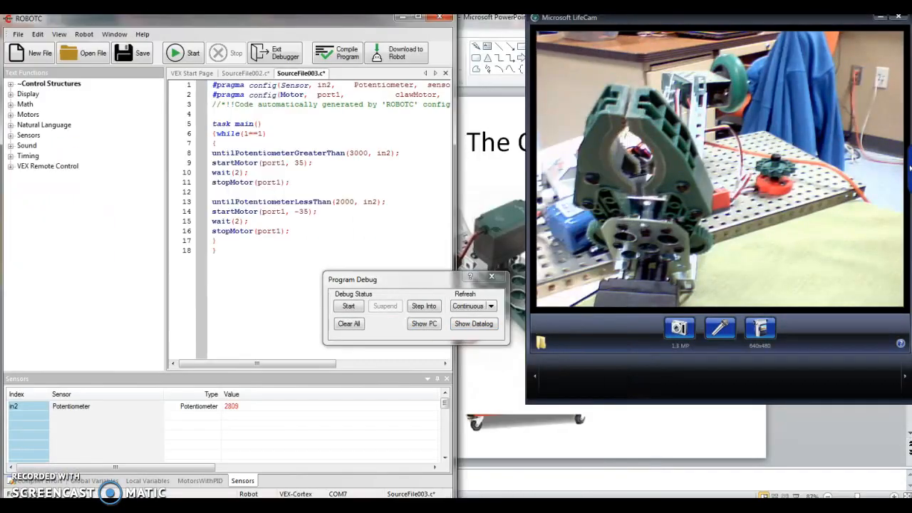
click(349, 306)
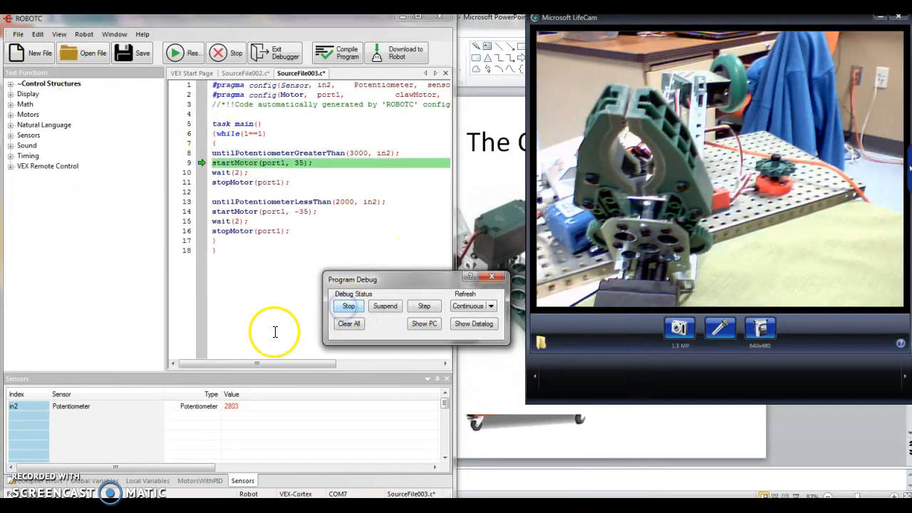
click(424, 306)
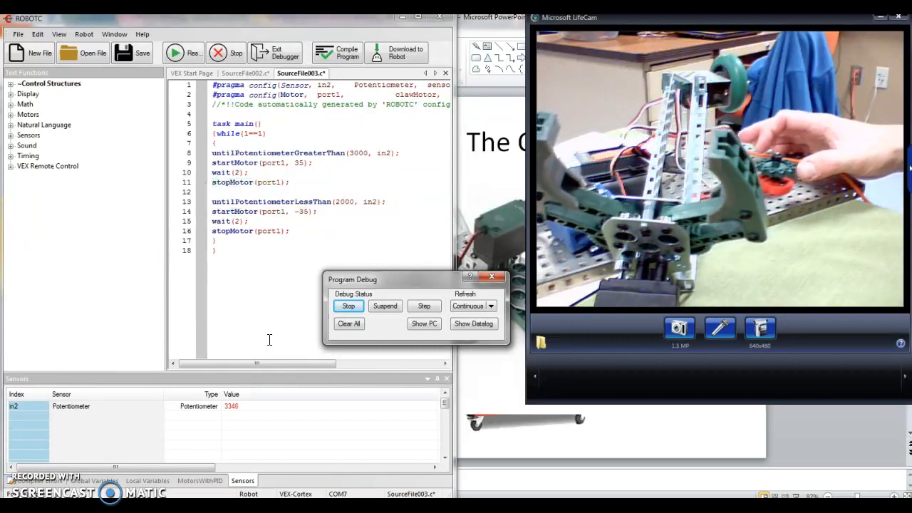
click(424, 306)
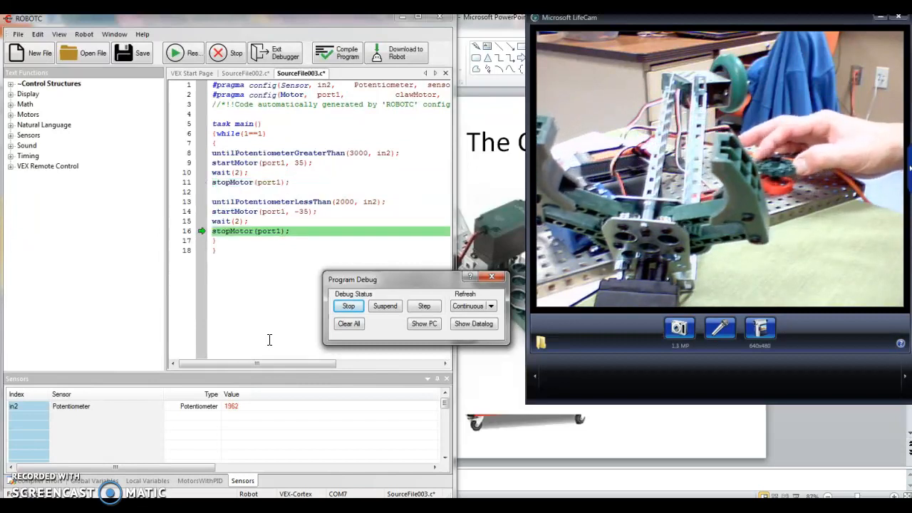
click(423, 305)
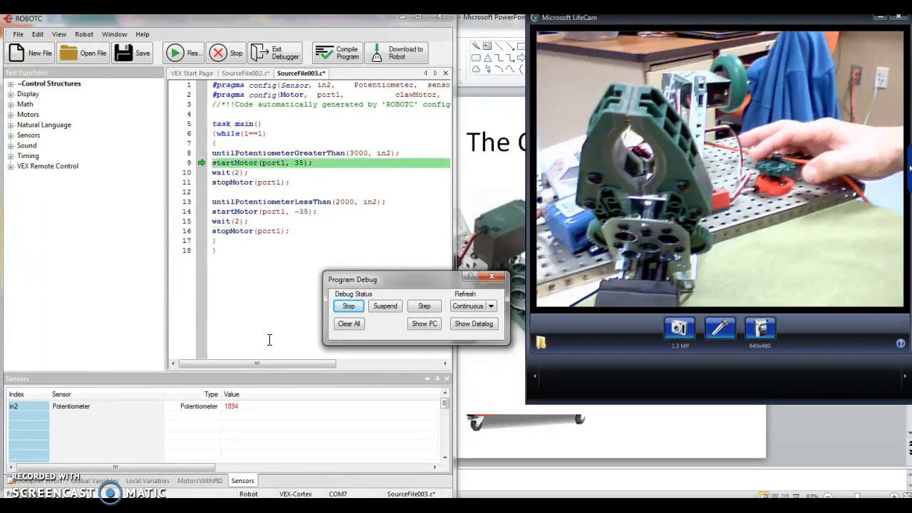
click(424, 305)
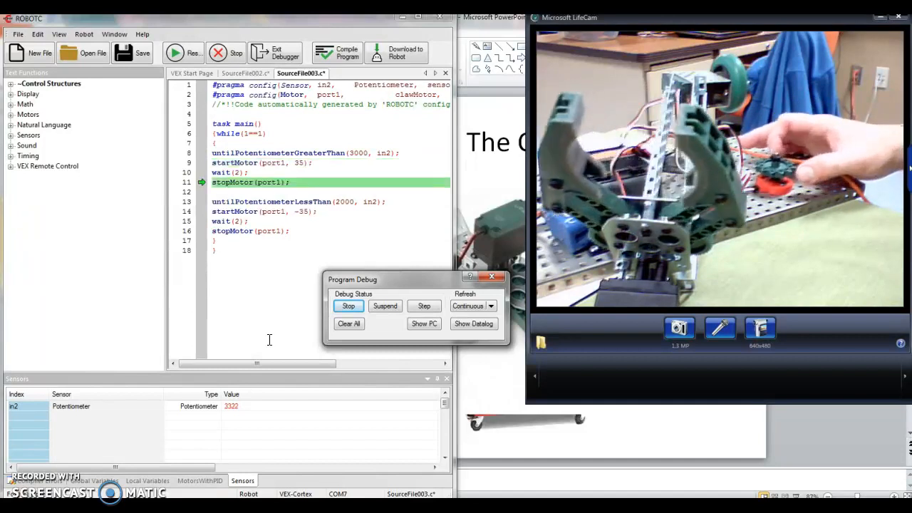
click(423, 306)
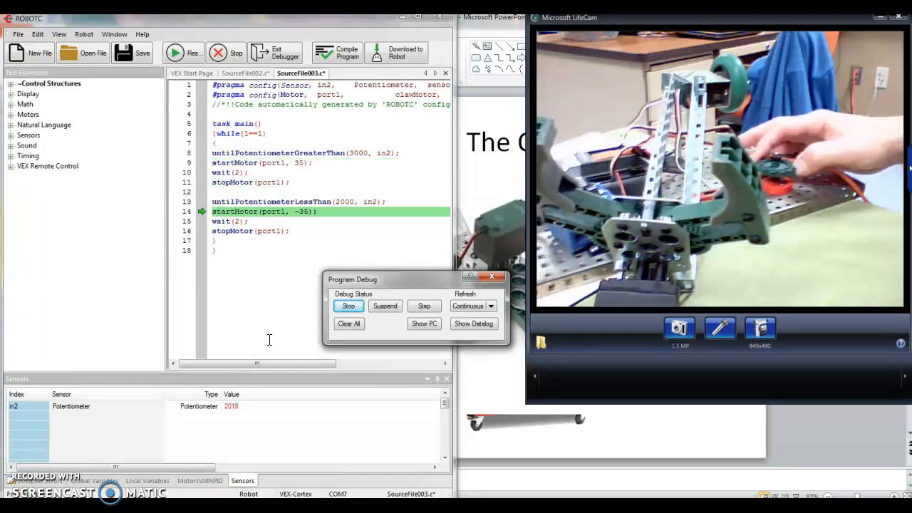
click(424, 306)
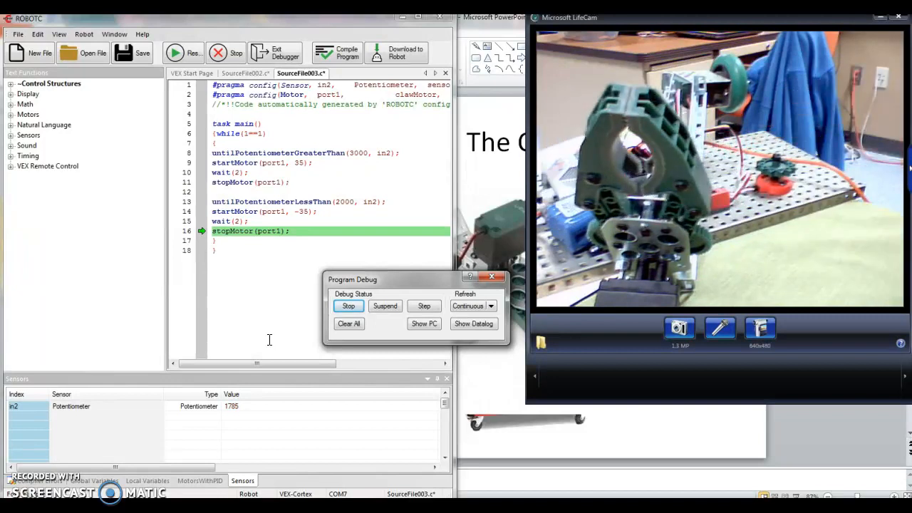